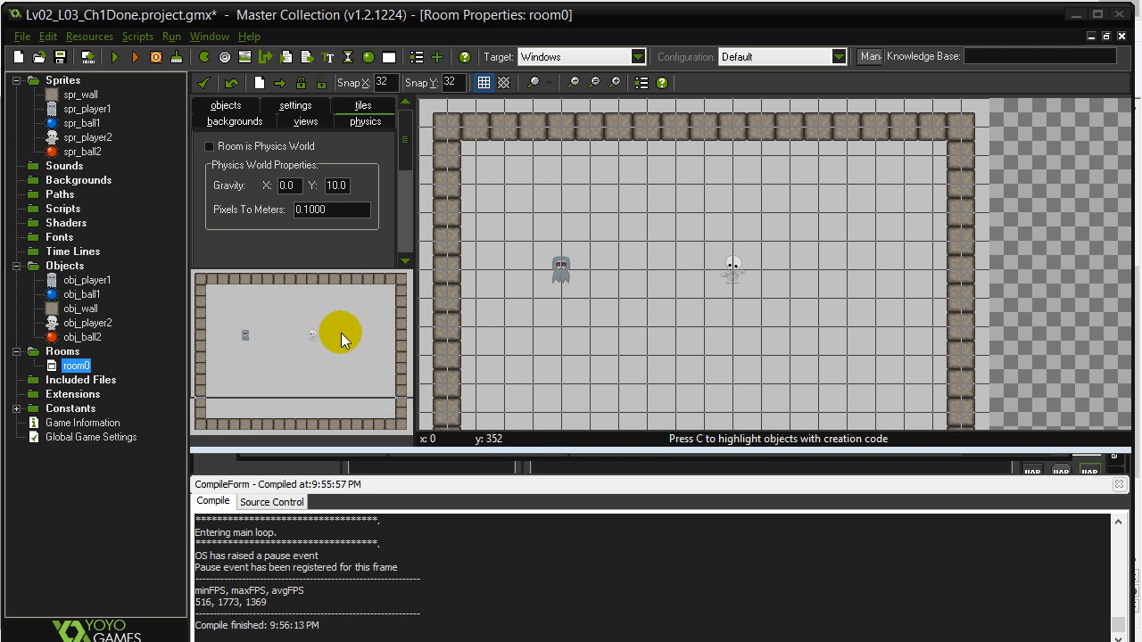
{"action": "mouse_move", "coordinate": [527, 338]}
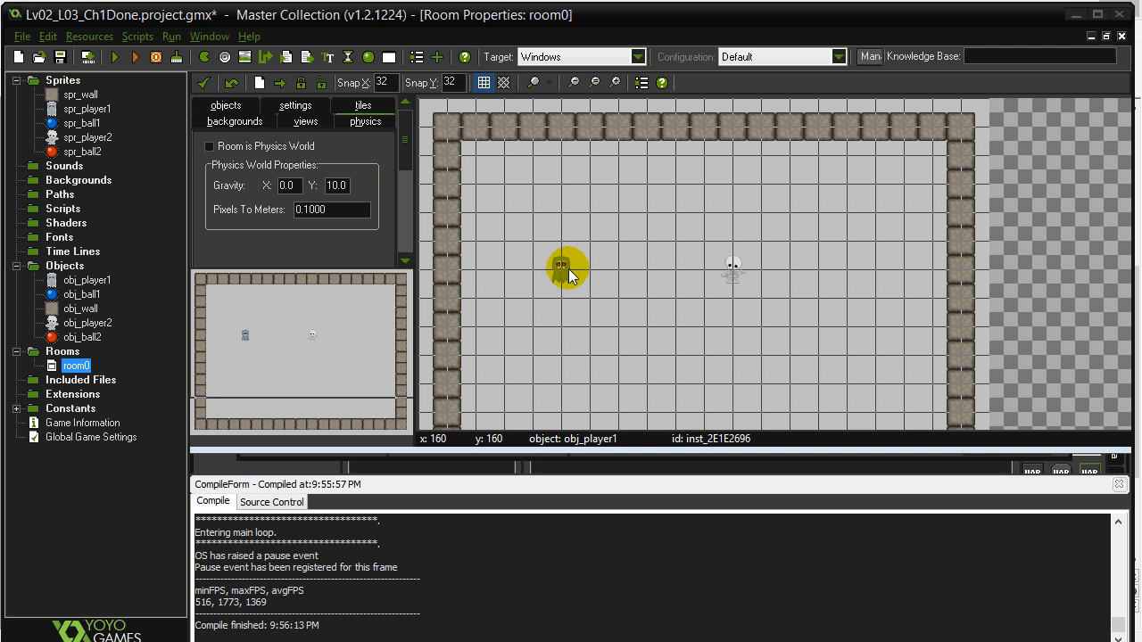
{"action": "mouse_move", "coordinate": [771, 275]}
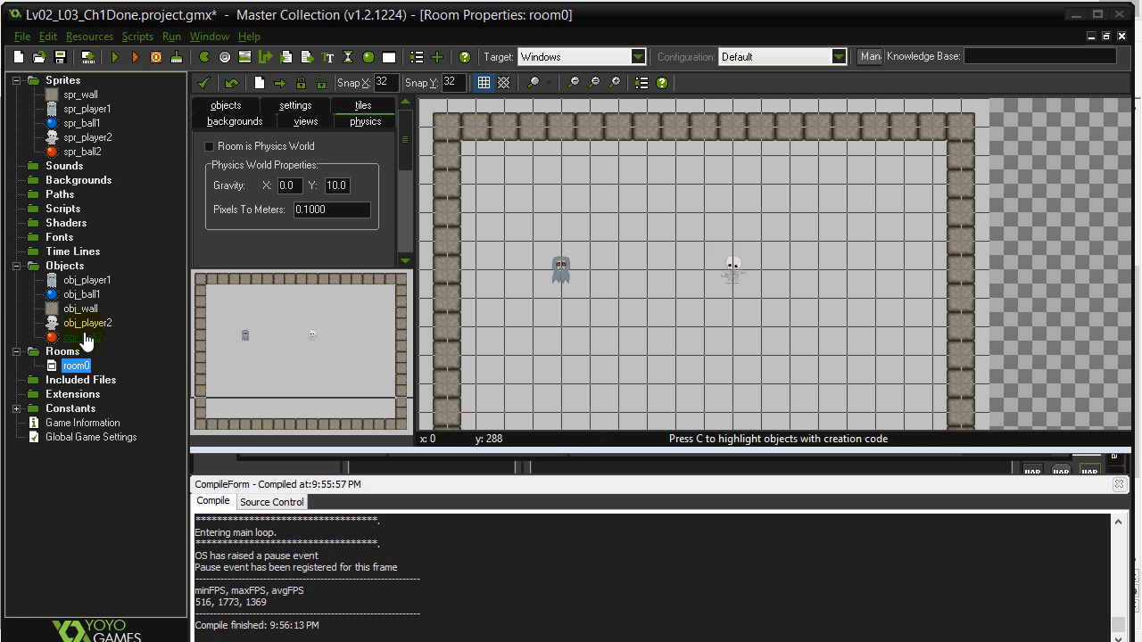
Step: Review obj_ball1's existing collision event with obj_wall in its properties
{"action": "double_click", "coordinate": [83, 295]}
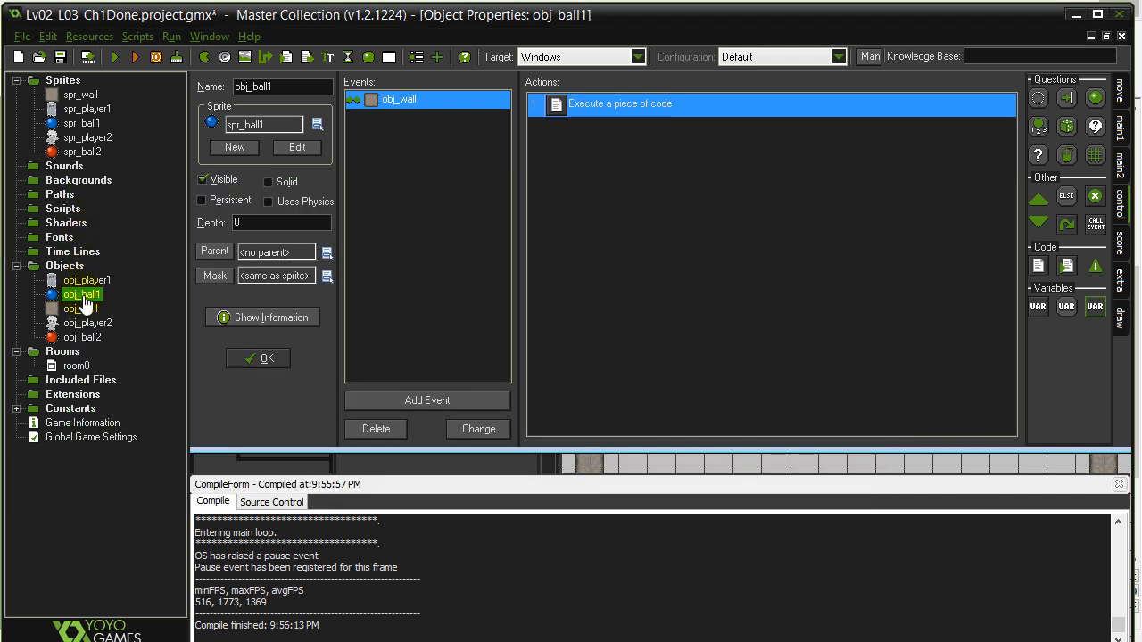
Step: Add a collision event with obj_ball1 to obj_player2 and reach its empty code
{"action": "left_click", "coordinate": [86, 322]}
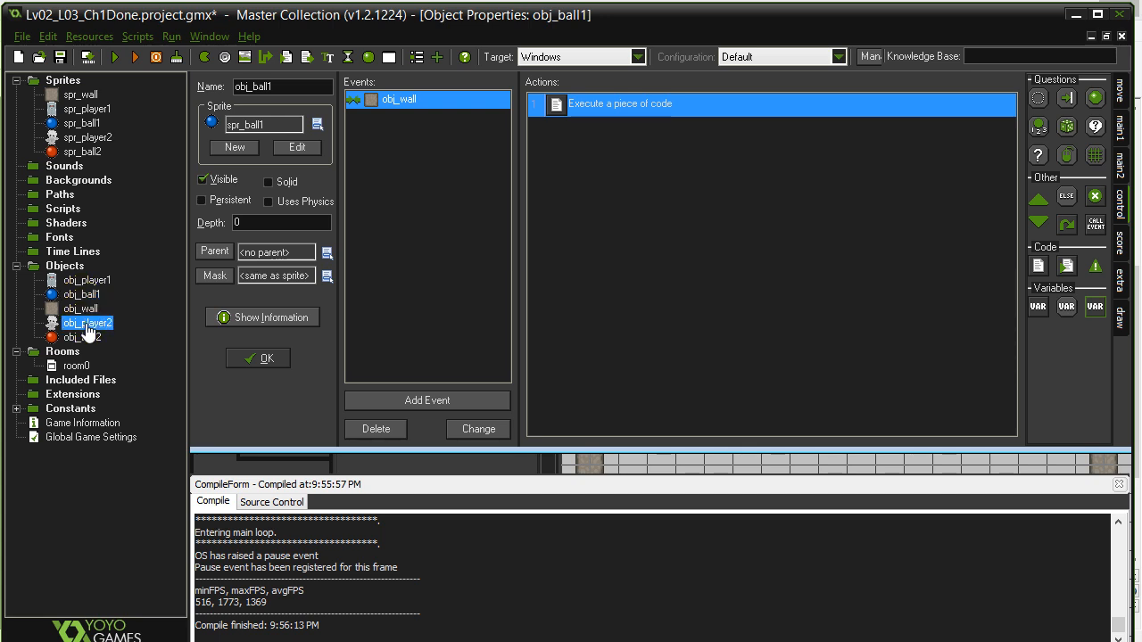
{"action": "double_click", "coordinate": [87, 322]}
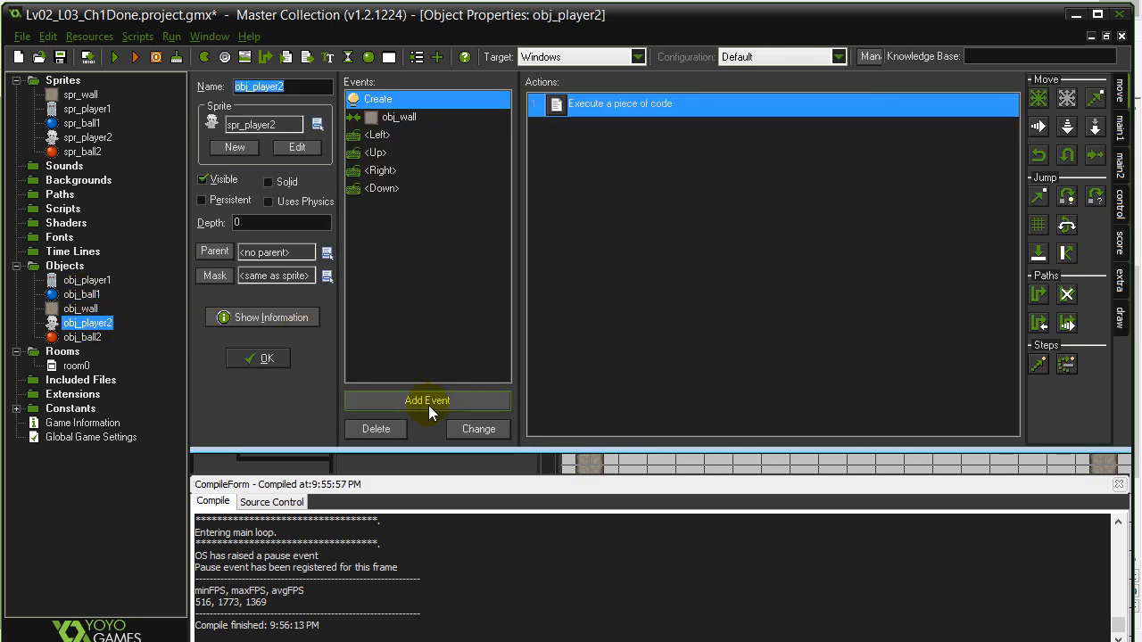
{"action": "left_click", "coordinate": [426, 400]}
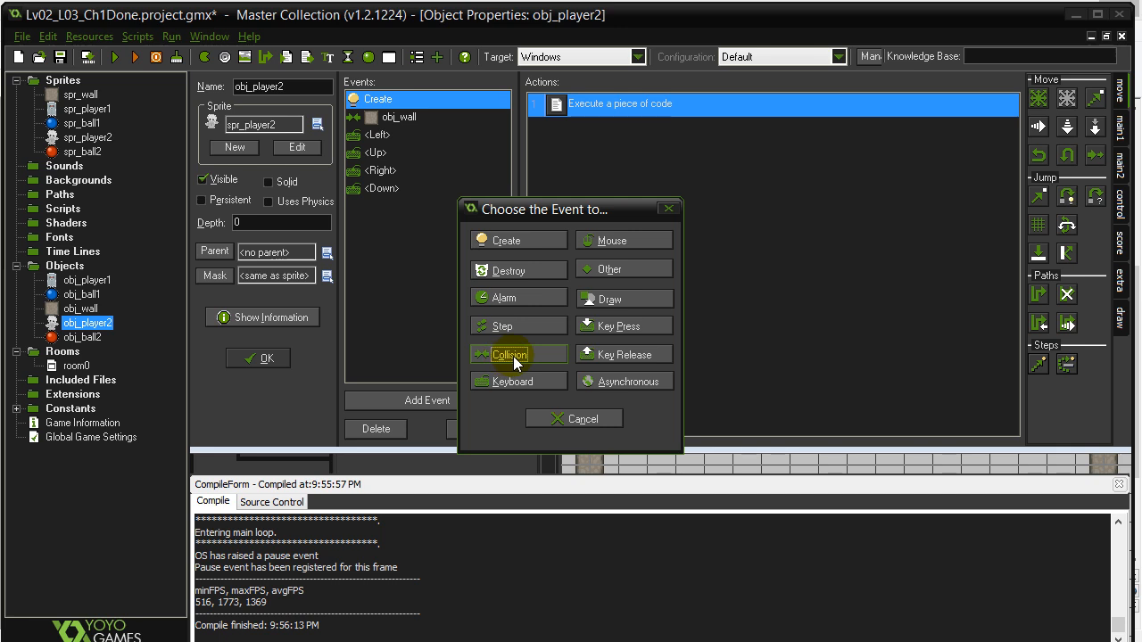
{"action": "left_click", "coordinate": [511, 353]}
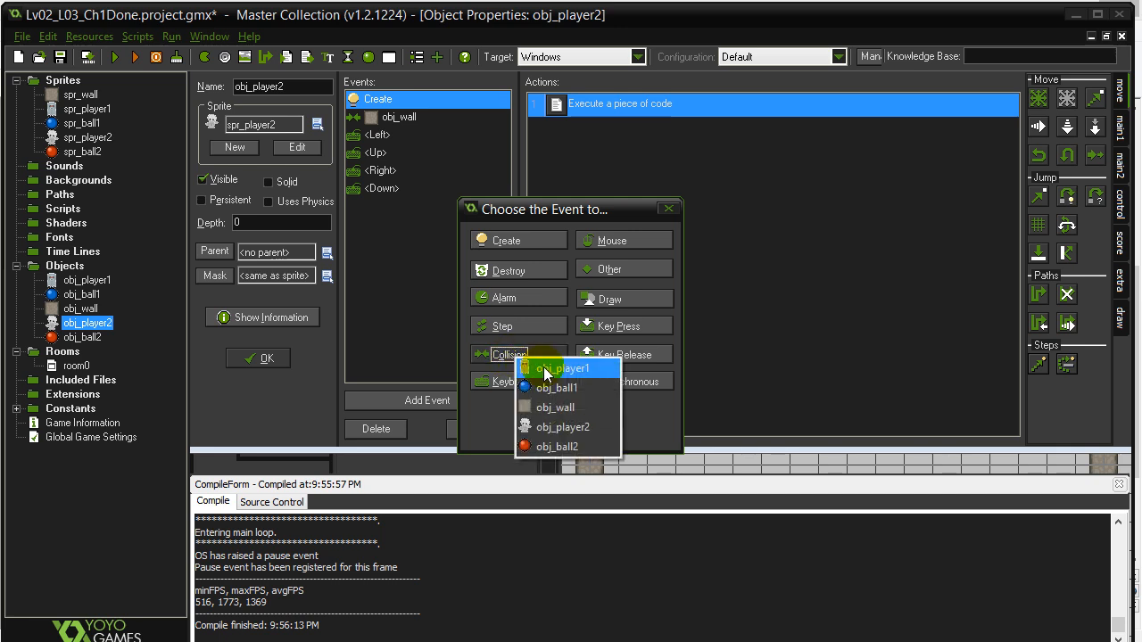
{"action": "mouse_move", "coordinate": [571, 387]}
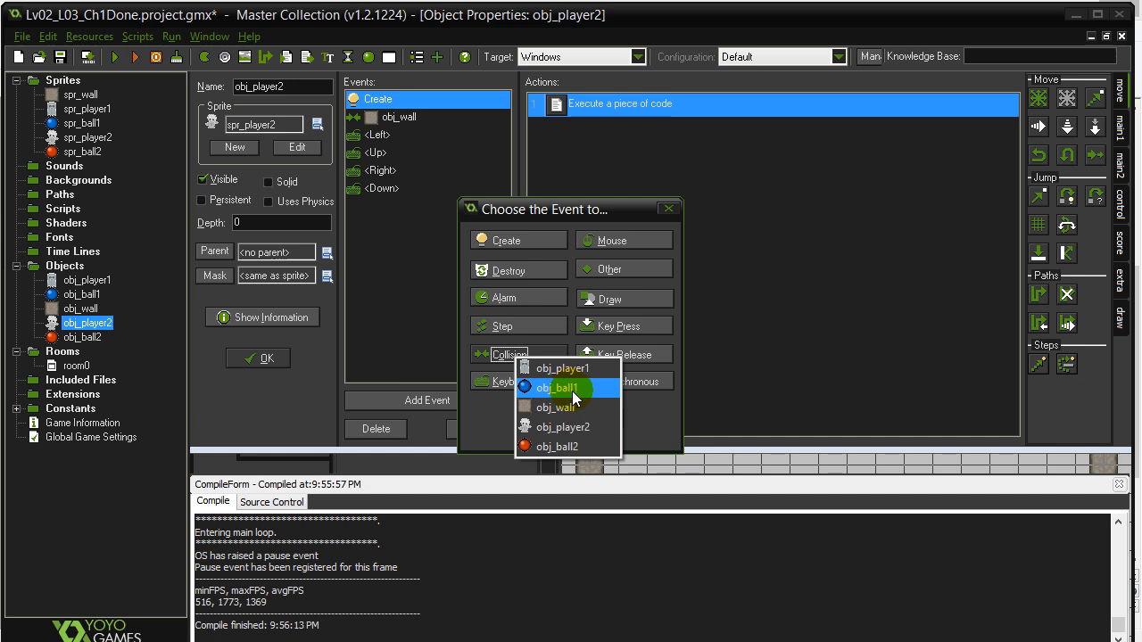
{"action": "left_click", "coordinate": [561, 387]}
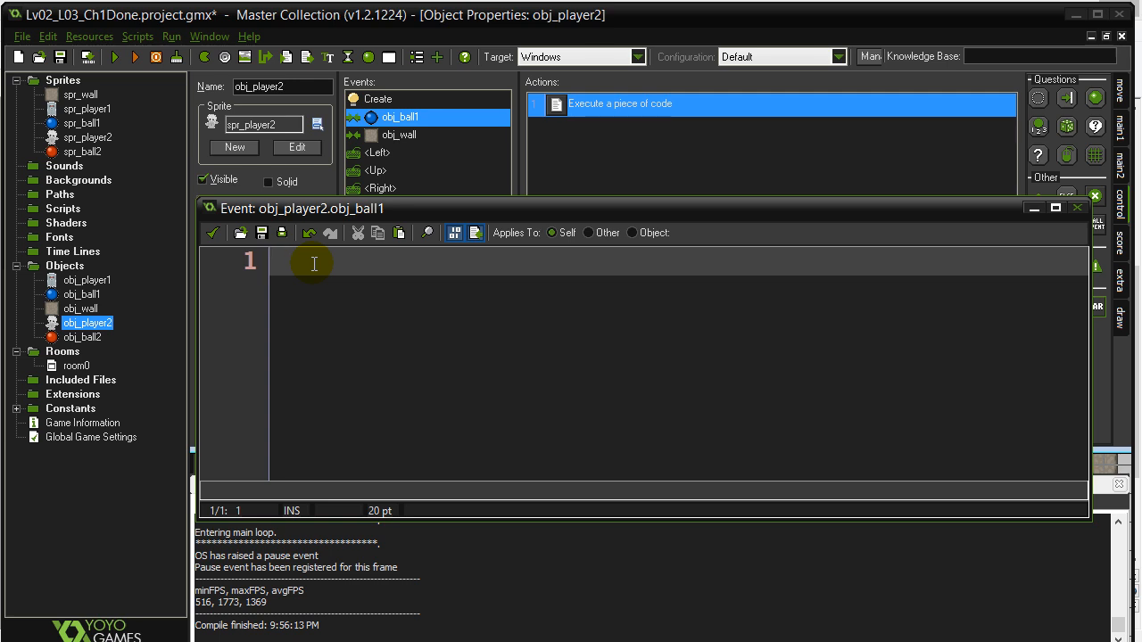
Step: Write instance_destroy() wrapped in a with other { } block to destroy the colliding ball
{"action": "type", "text": "instance_d"}
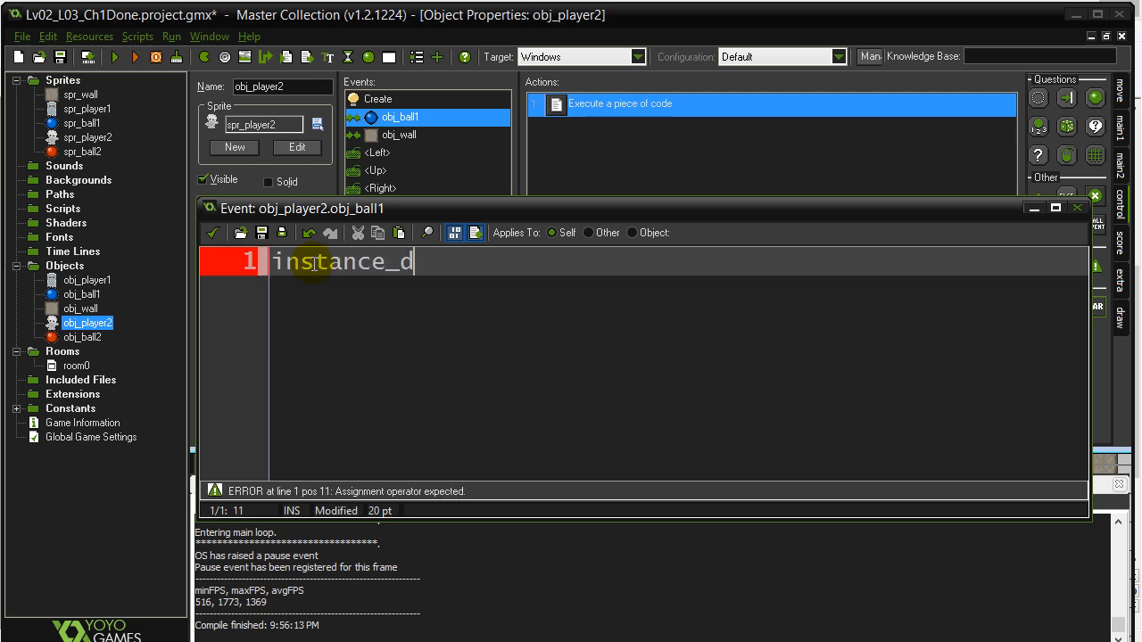
{"action": "type", "text": "estroy()"}
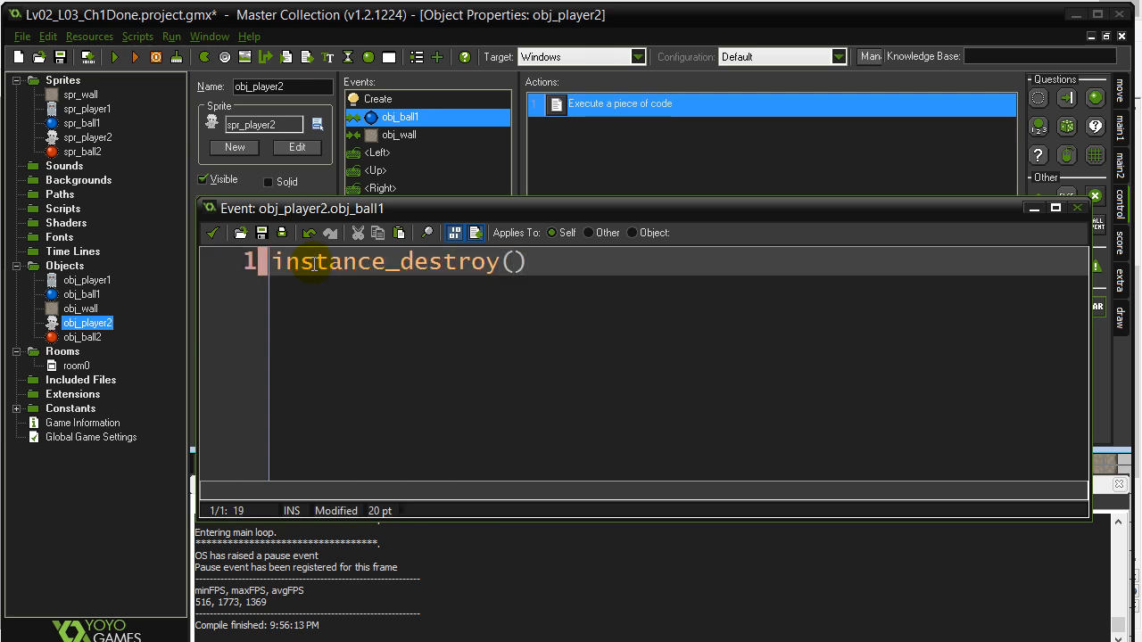
{"action": "triple_click", "coordinate": [282, 86]}
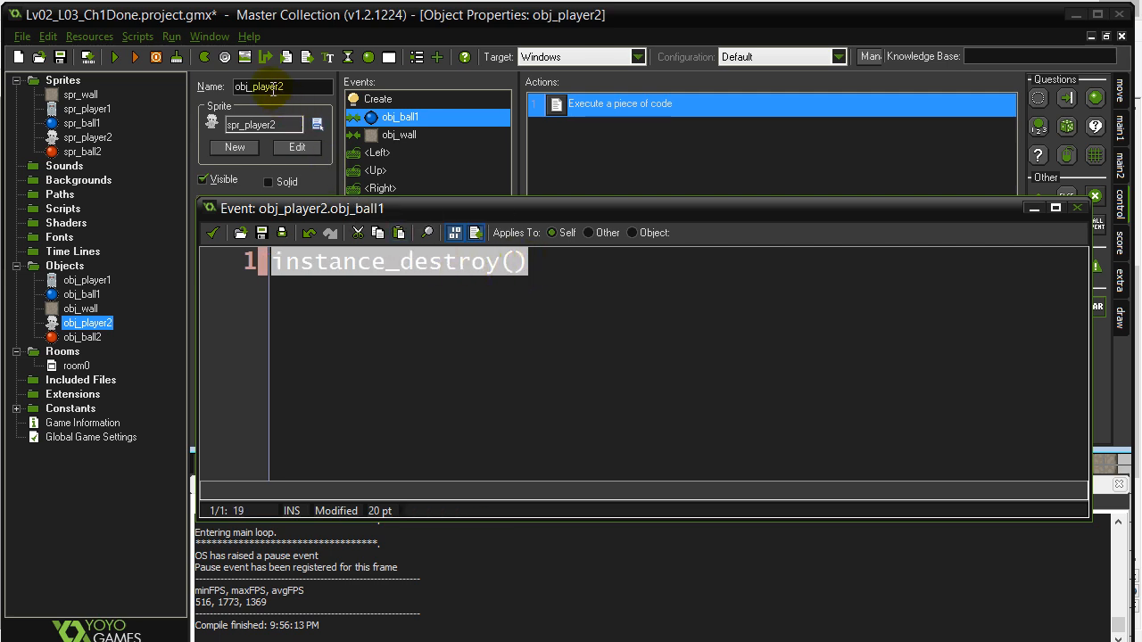
{"action": "left_click", "coordinate": [272, 261]}
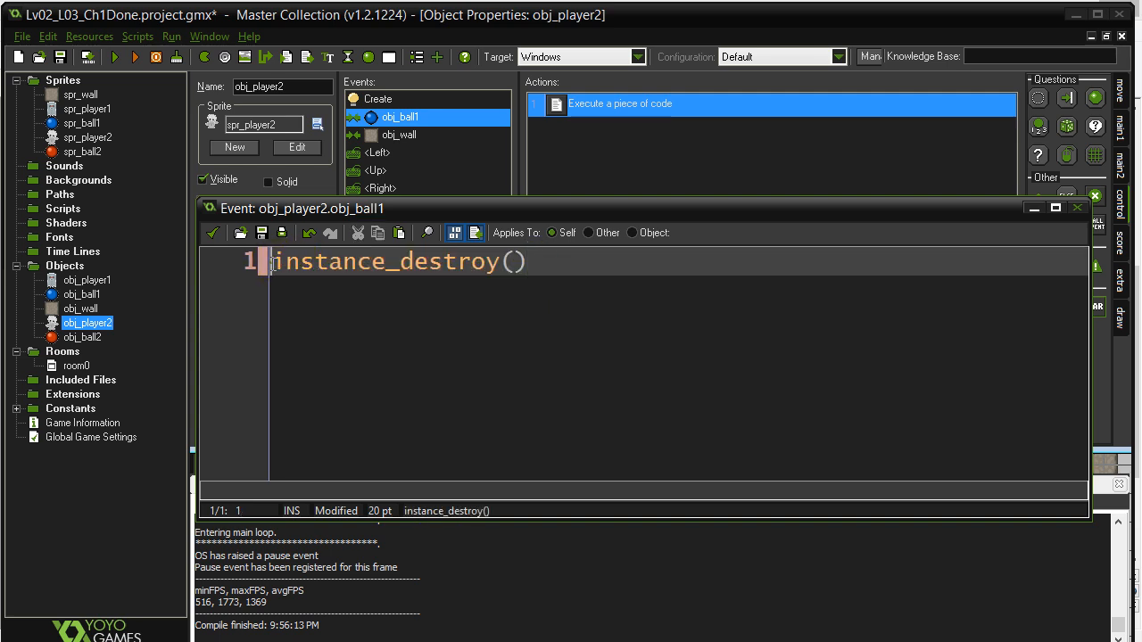
{"action": "type", "text": "with other {"}
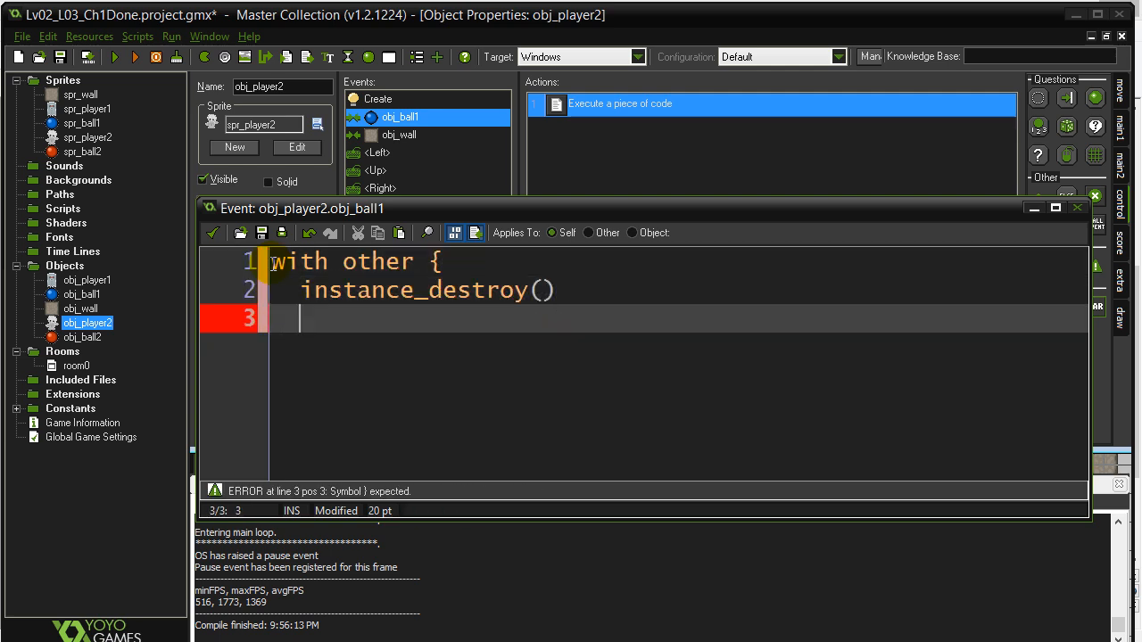
{"action": "type", "text": "}"}
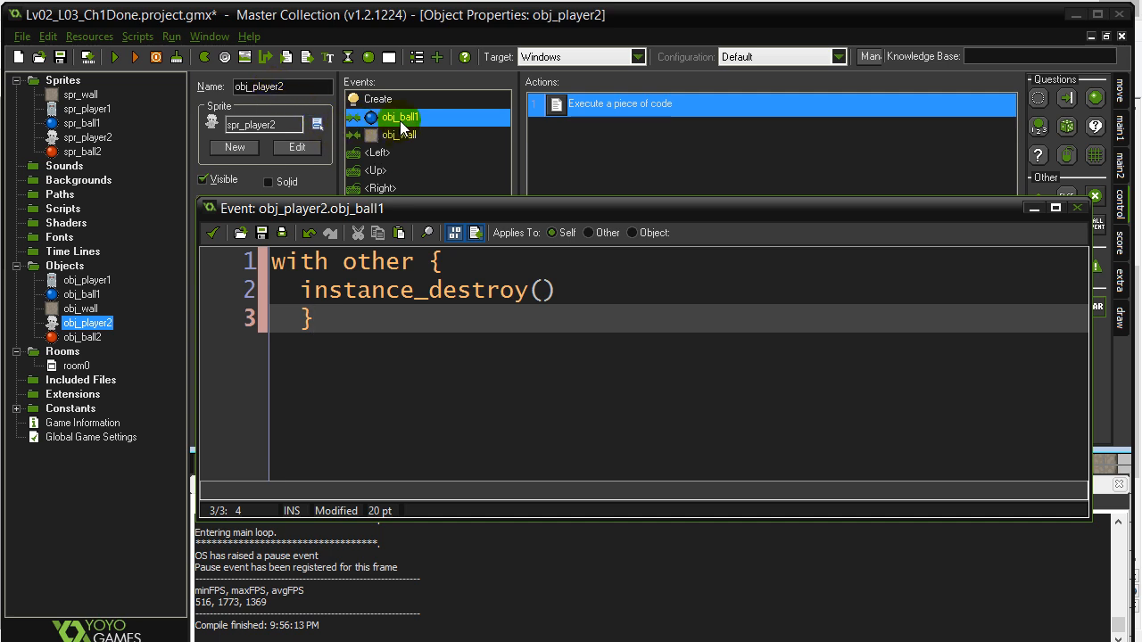
{"action": "mouse_move", "coordinate": [403, 139]}
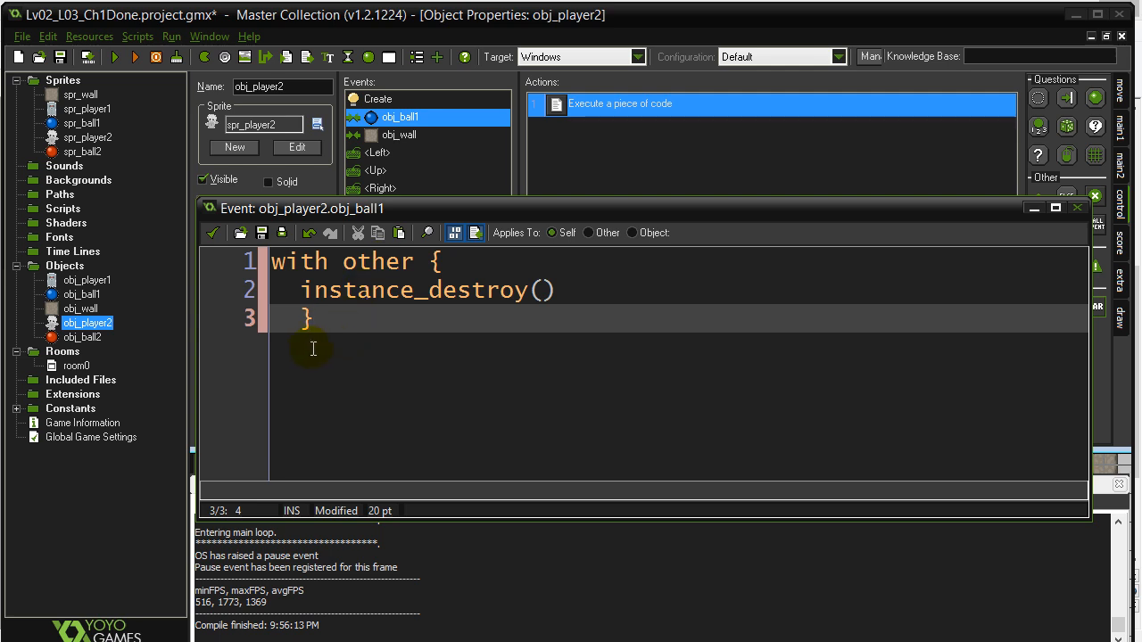
{"action": "key", "text": "Return"}
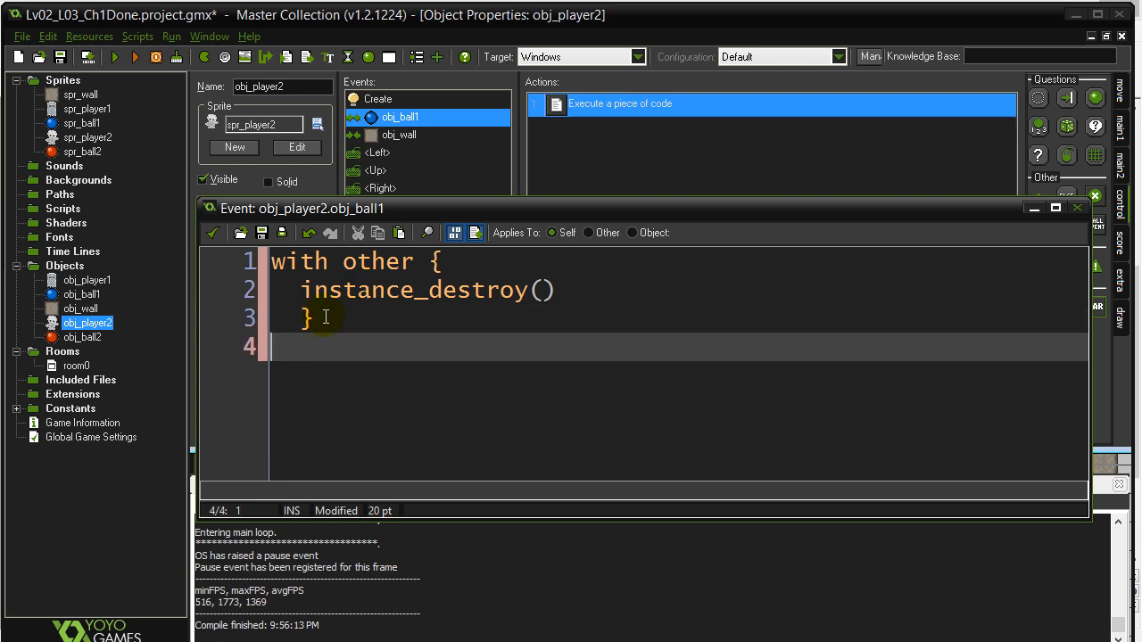
Step: Add effect_create_above(ef_explosion, x, y, 0, c_red) and save the collision code
{"action": "key", "text": "Return"}
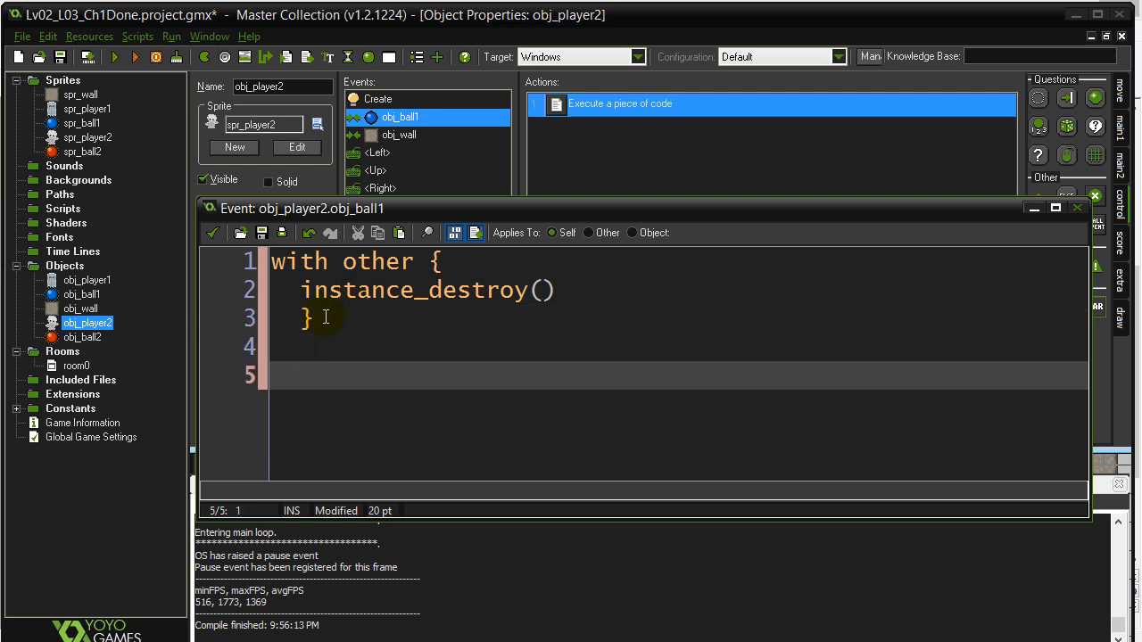
{"action": "type", "text": "effect_create"}
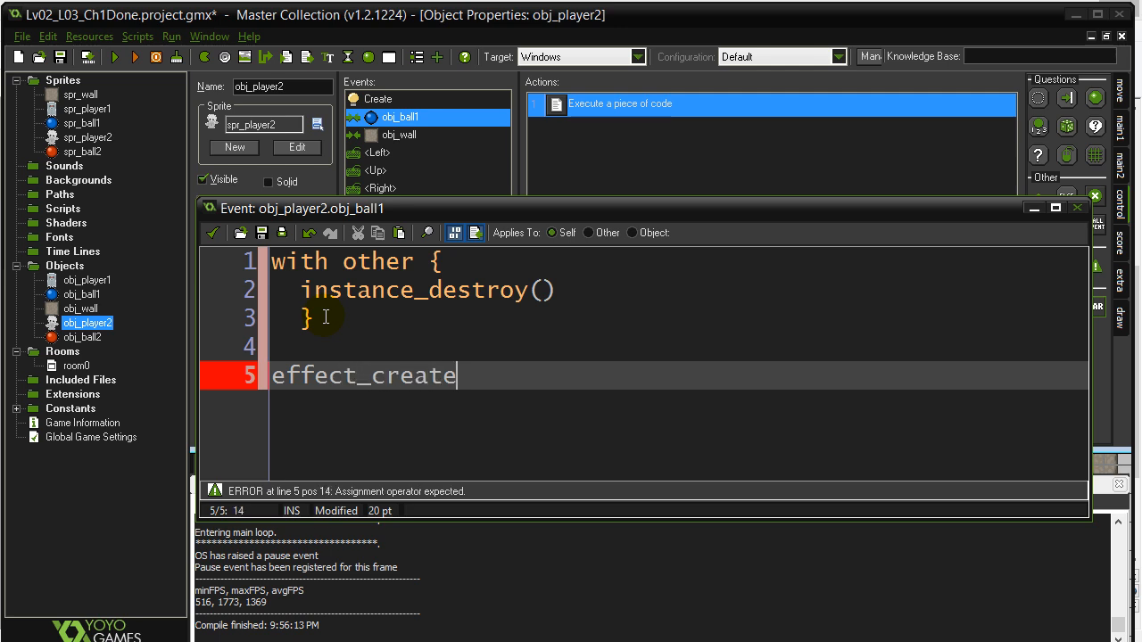
{"action": "type", "text": "_above("}
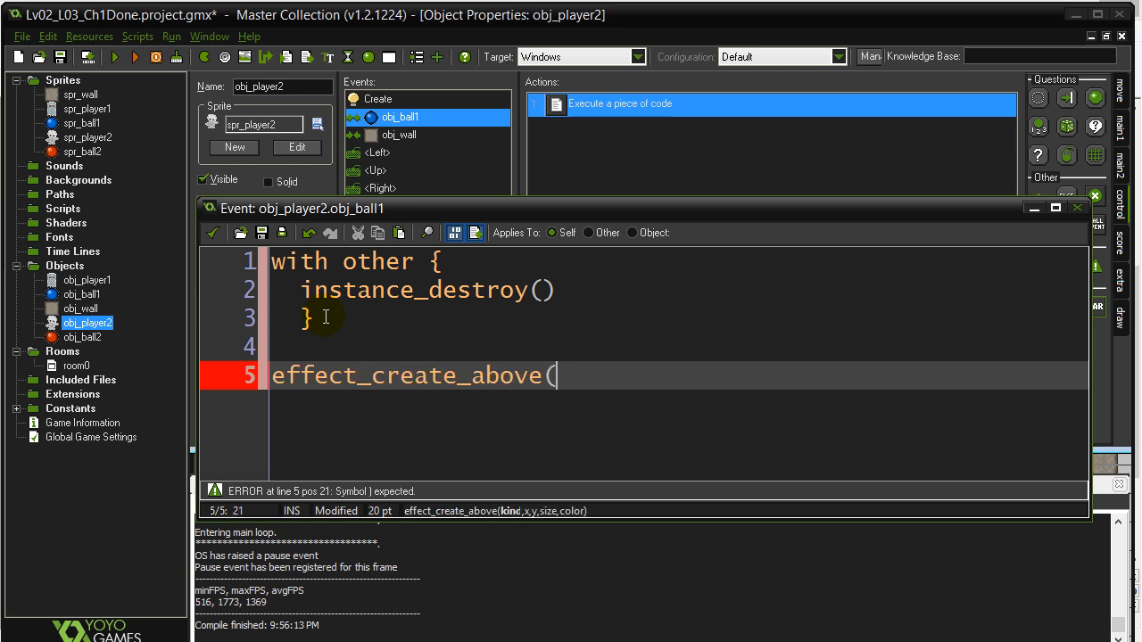
{"action": "type", "text": "ef_explosion"}
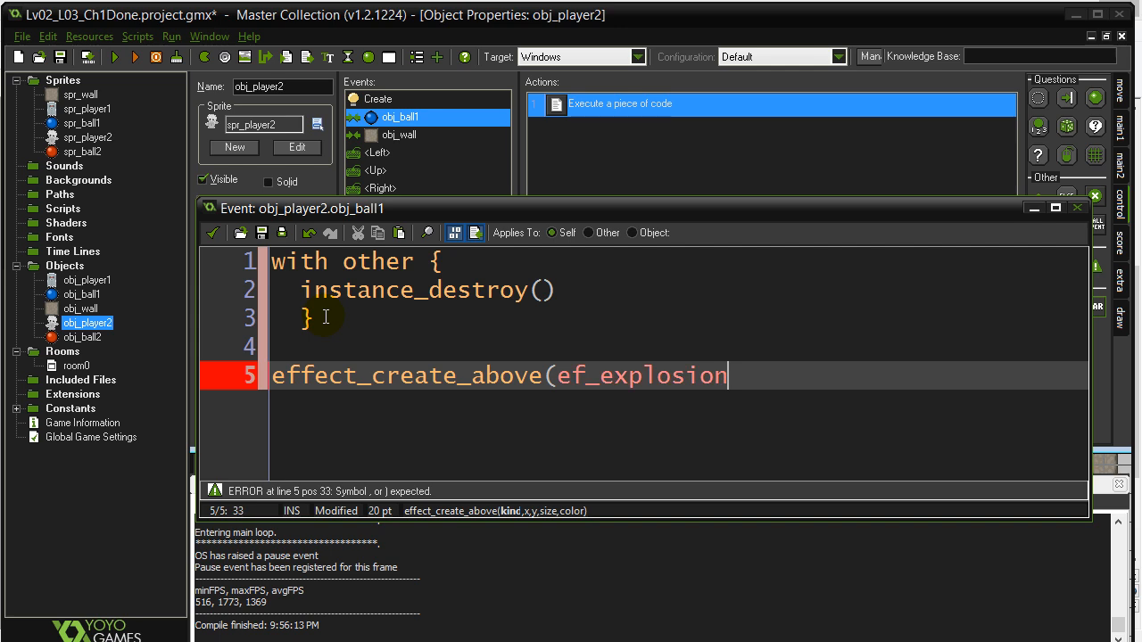
{"action": "type", "text": ", x,"}
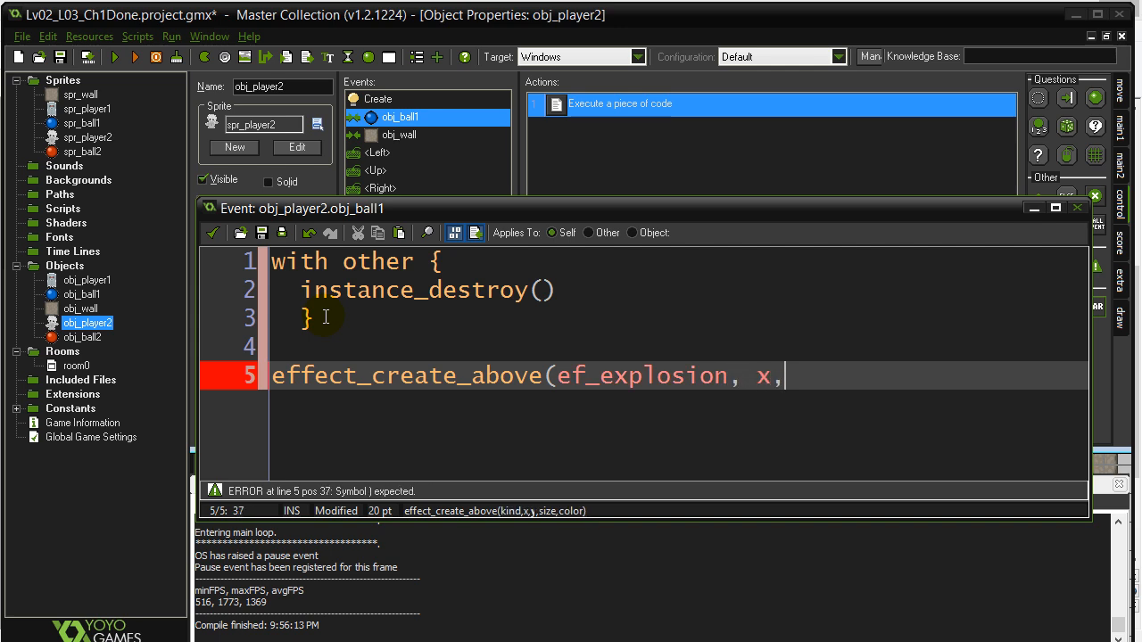
{"action": "type", "text": "y,"}
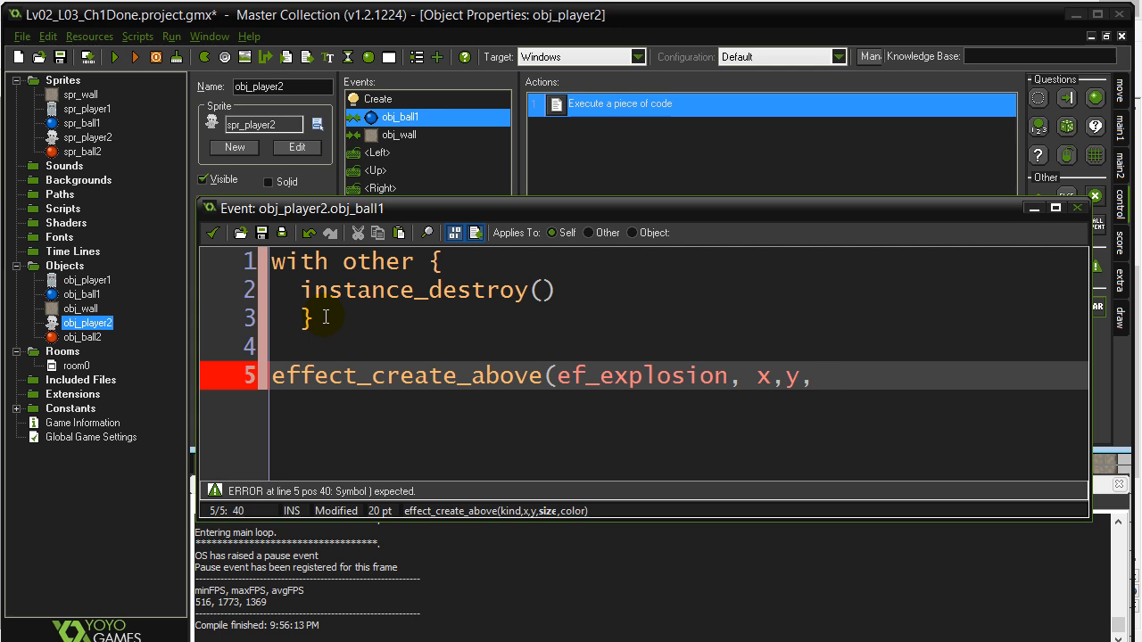
{"action": "type", "text": "0"}
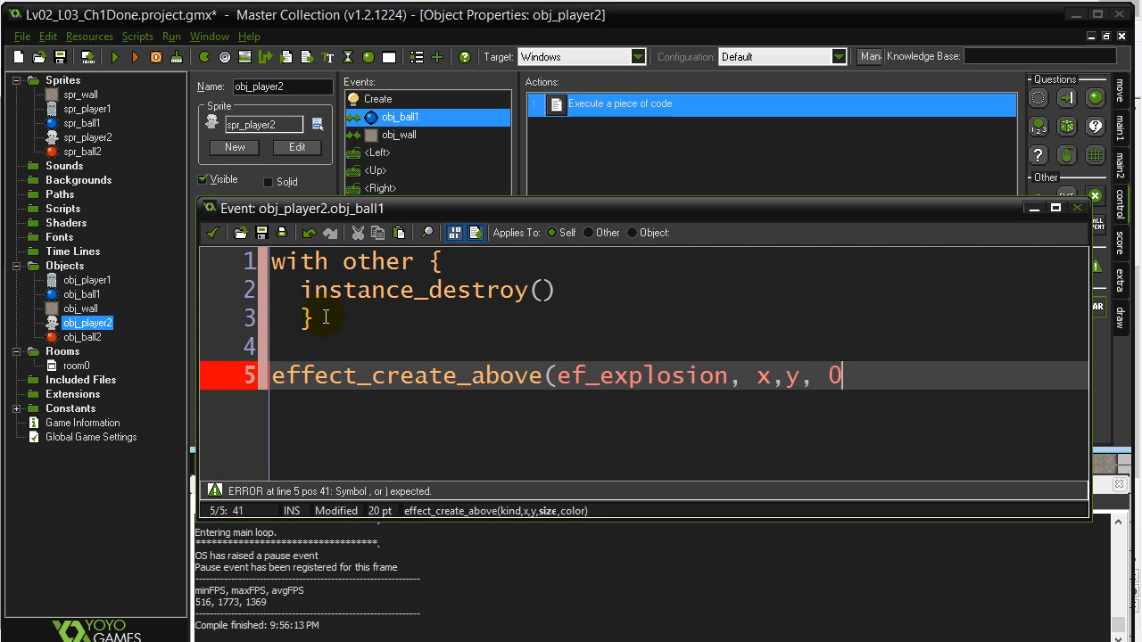
{"action": "type", "text": ", c_r"}
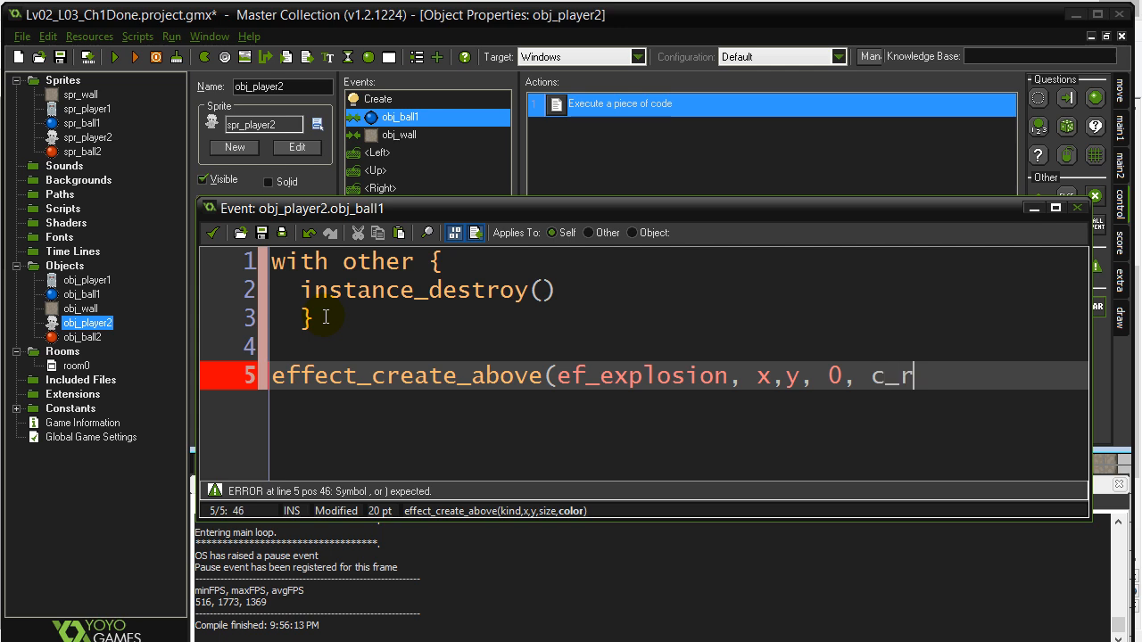
{"action": "type", "text": "ed)"}
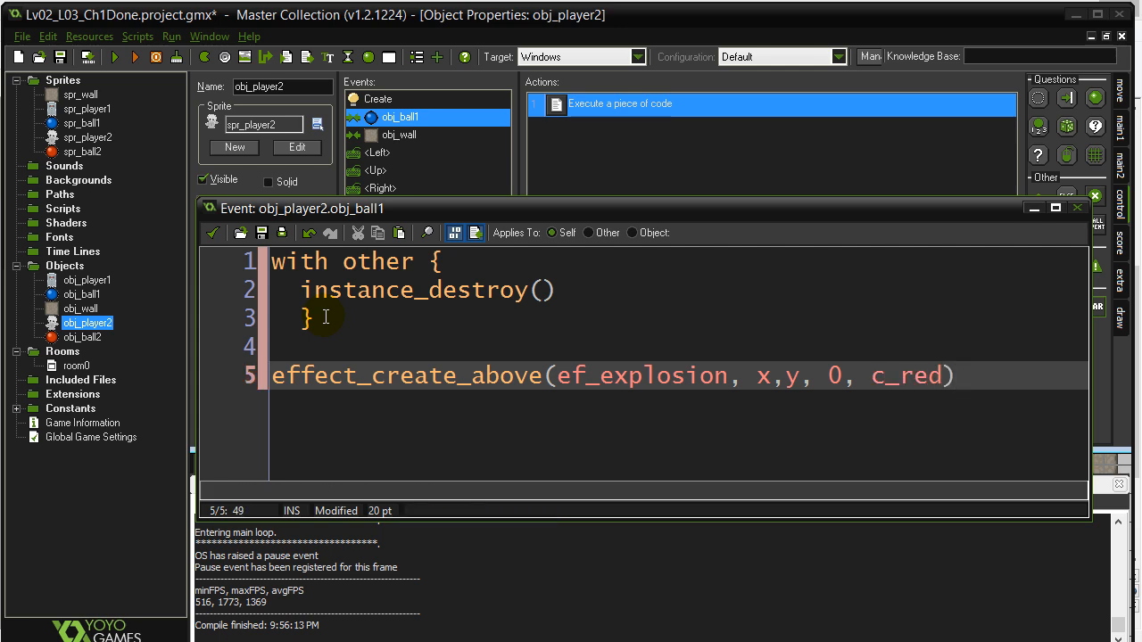
{"action": "left_click", "coordinate": [311, 348]}
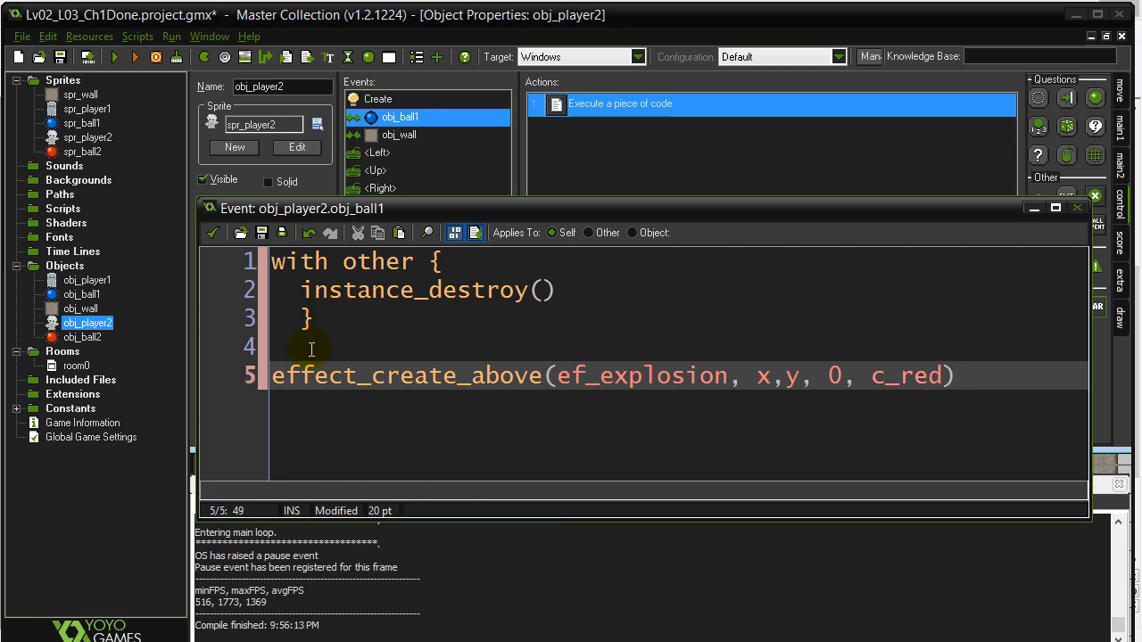
{"action": "left_click", "coordinate": [304, 346]}
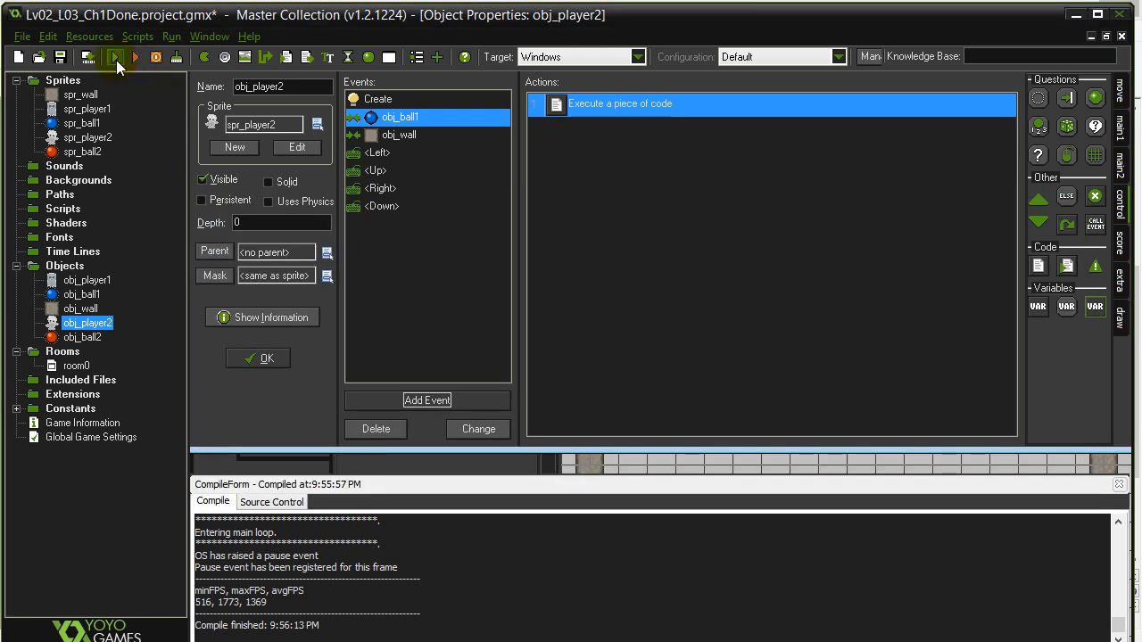
{"action": "left_click", "coordinate": [116, 57]}
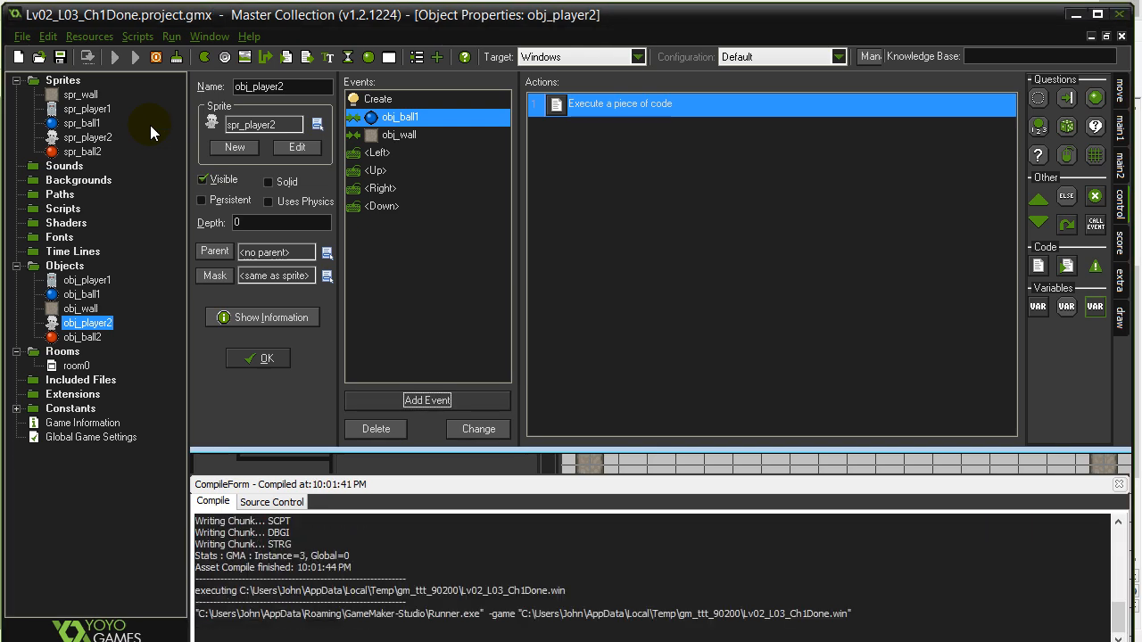
{"action": "left_click", "coordinate": [135, 57]}
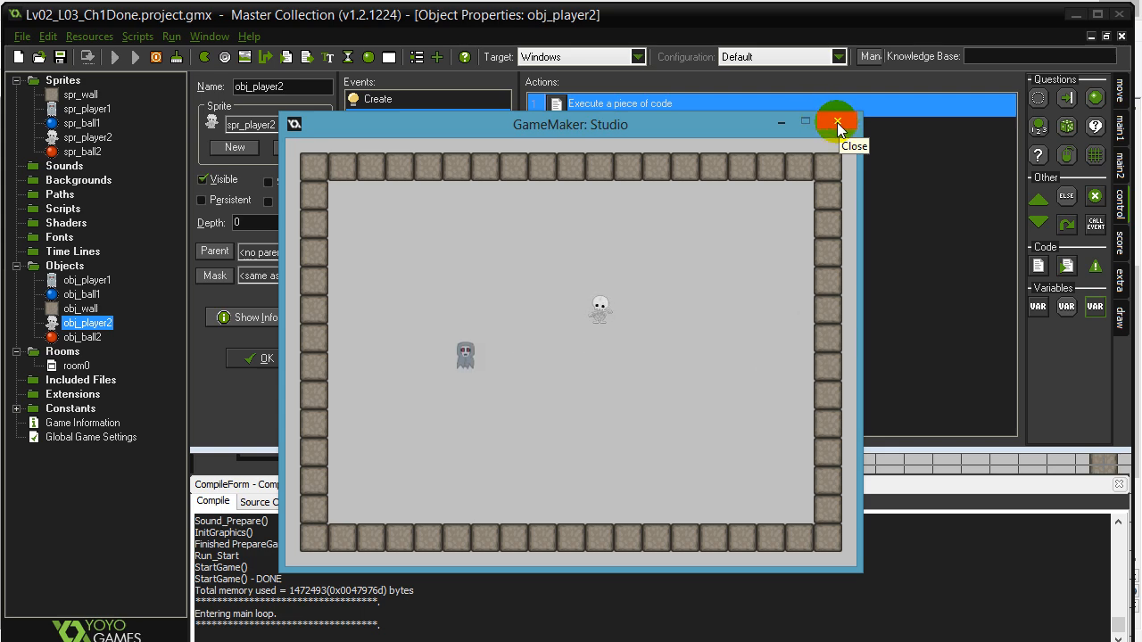
{"action": "left_click", "coordinate": [835, 121]}
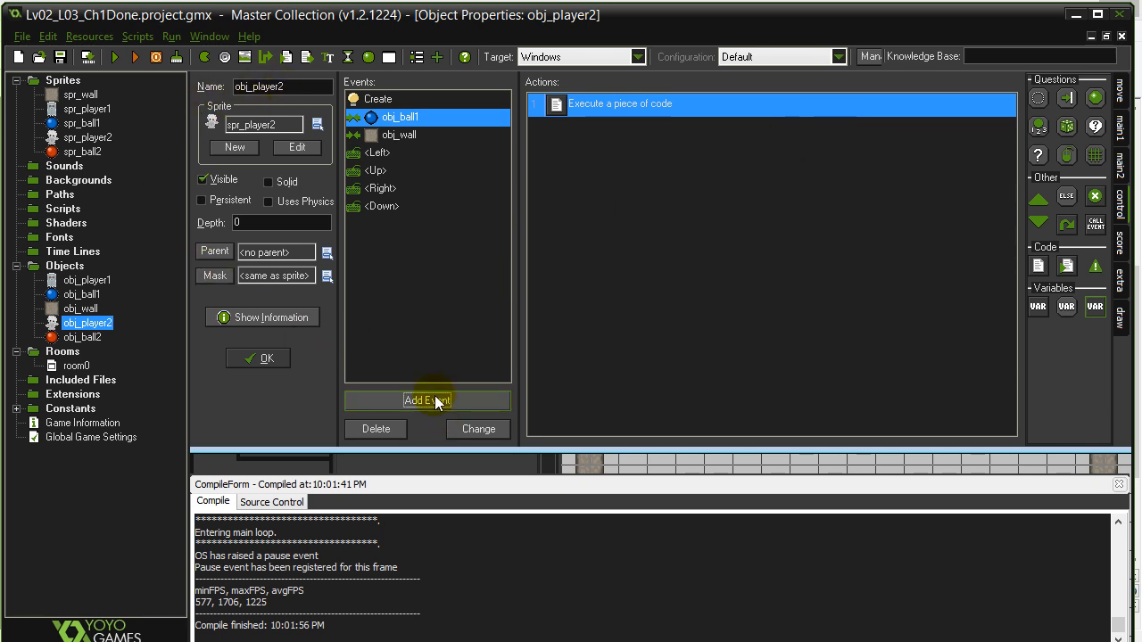
Step: Add a Key Press <Ctrl> event to obj_player2 and reach its empty code
{"action": "left_click", "coordinate": [426, 399]}
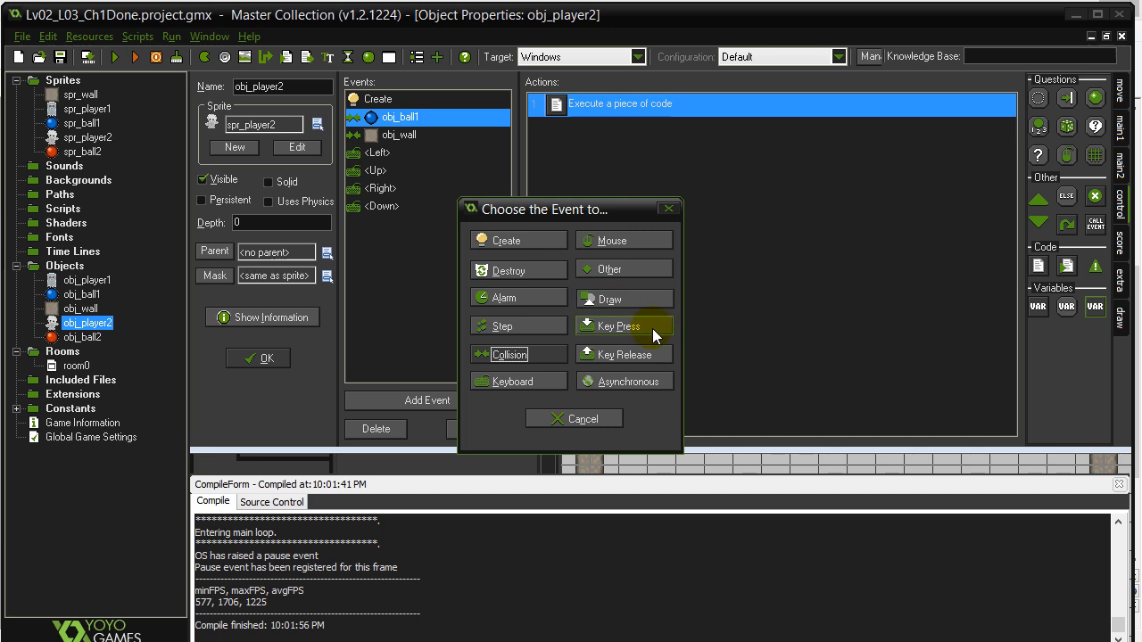
{"action": "left_click", "coordinate": [617, 324]}
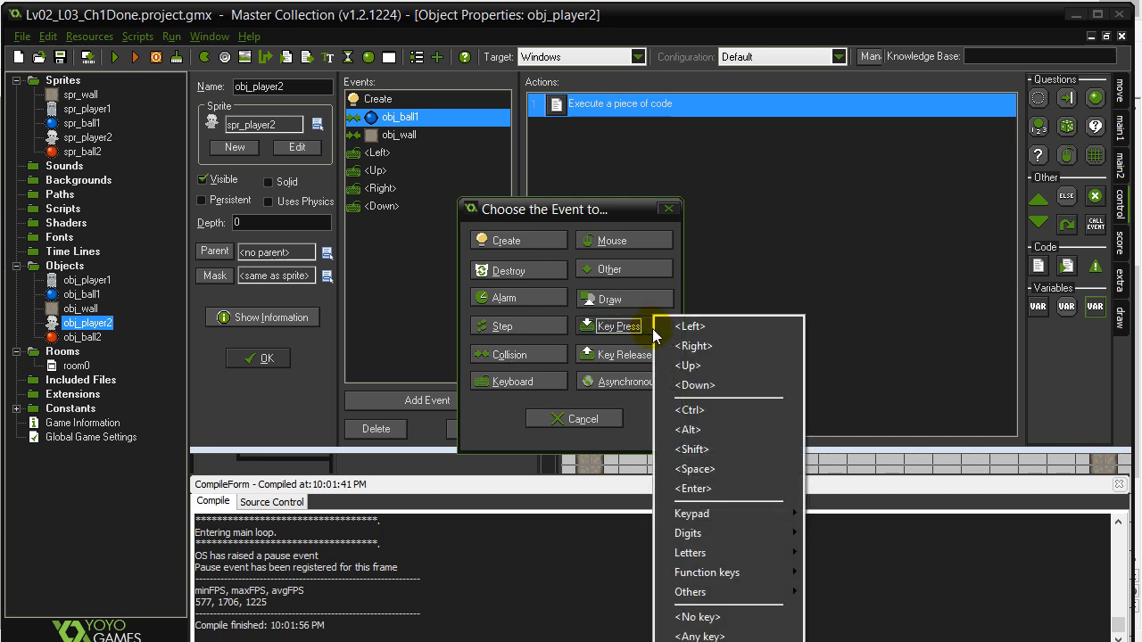
{"action": "mouse_move", "coordinate": [700, 409]}
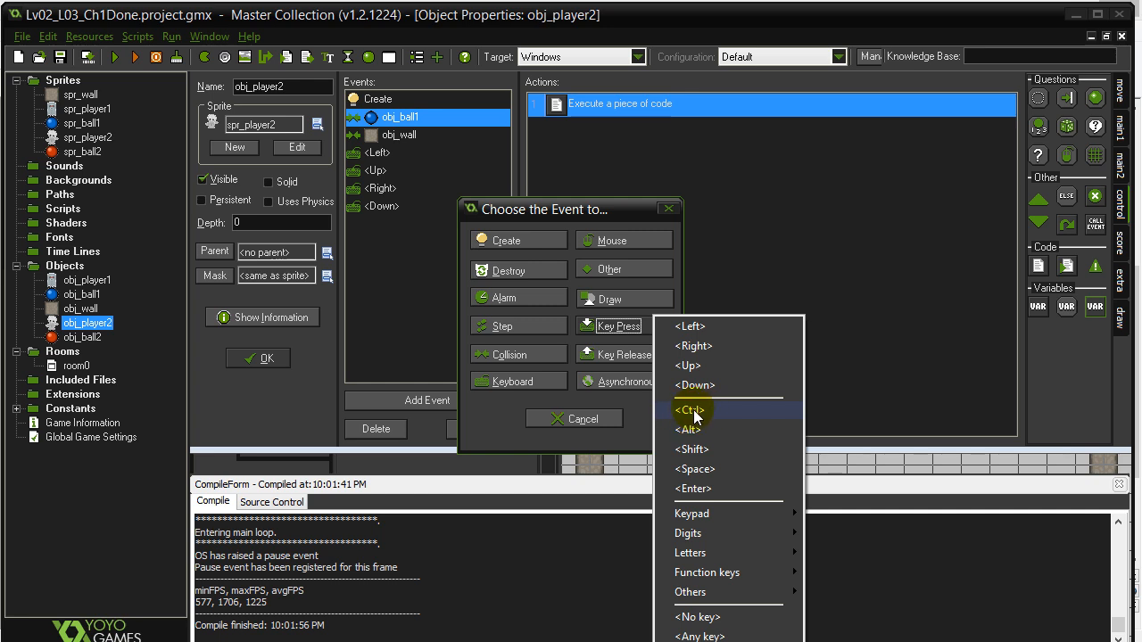
{"action": "left_click", "coordinate": [689, 409]}
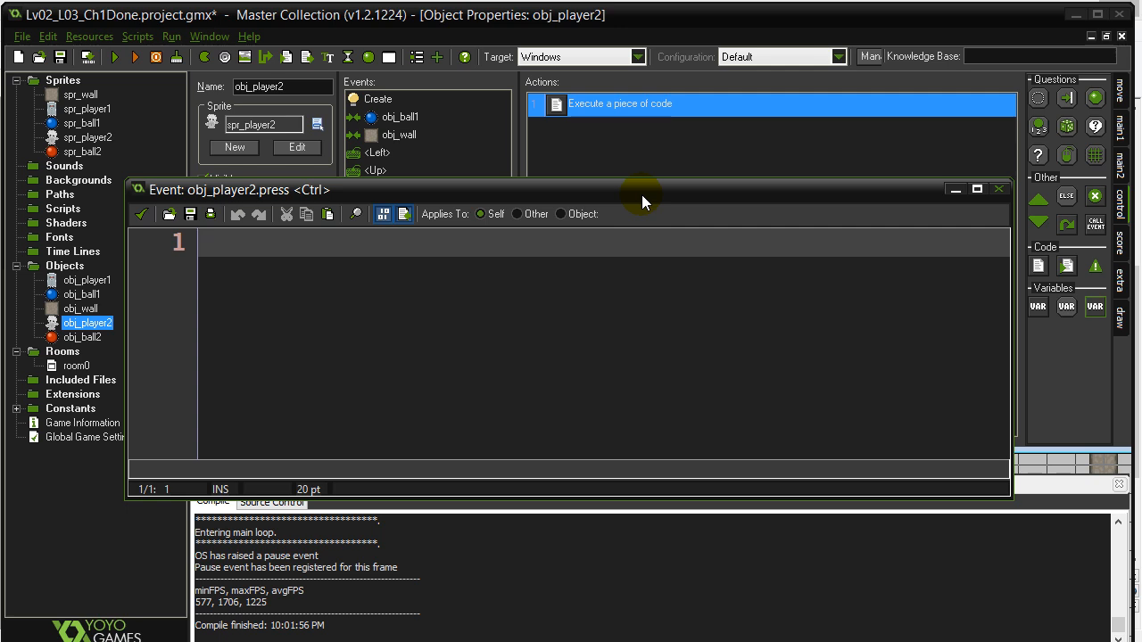
Step: Write jane = instance_create(x, y, obj_ball2) to spawn a ball at player 2
{"action": "type", "text": "jane"}
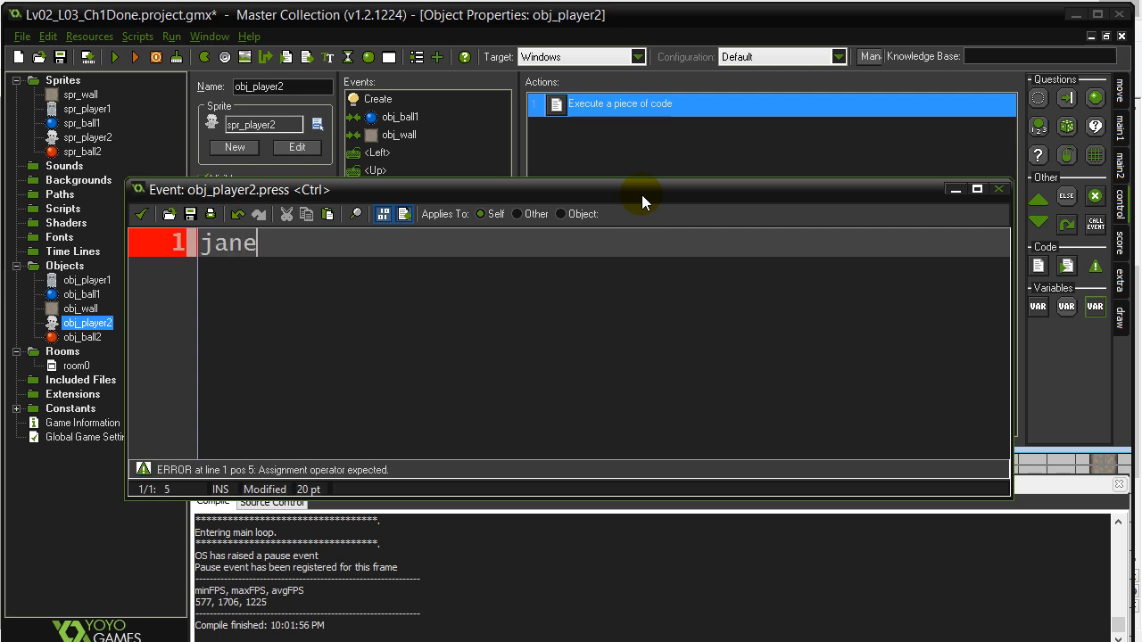
{"action": "type", "text": "="}
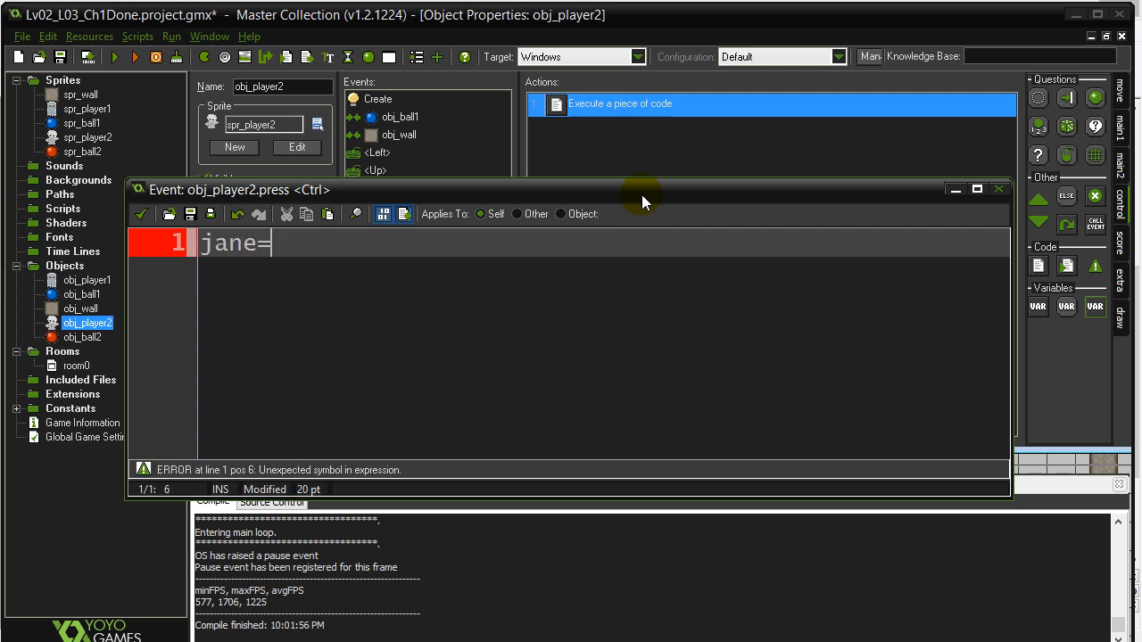
{"action": "key", "text": "backspace"}
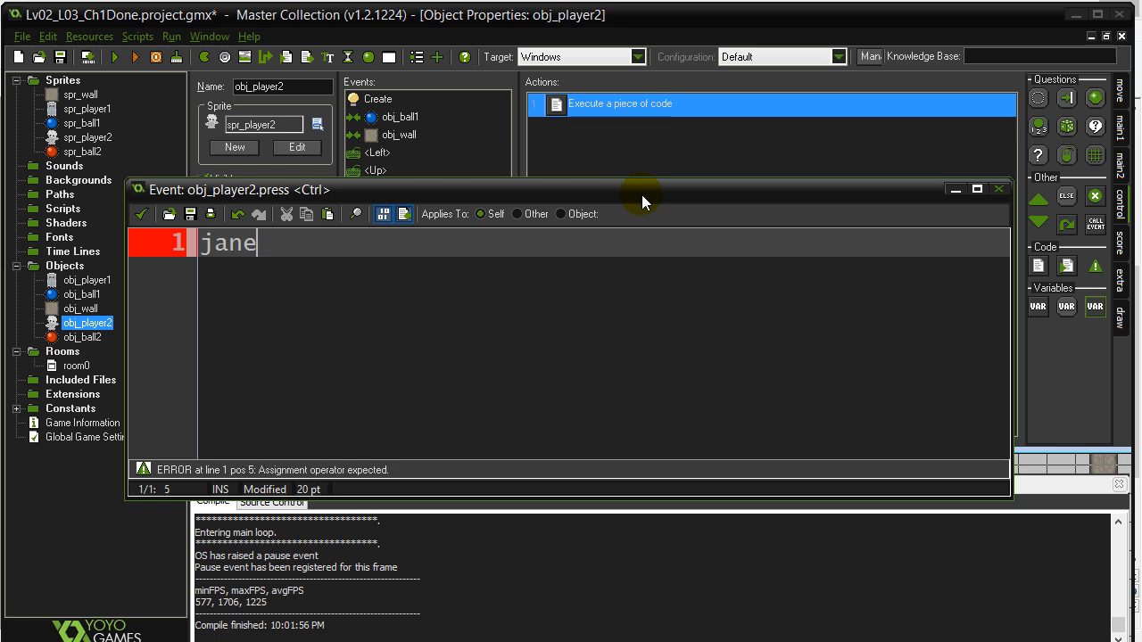
{"action": "type", "text": "="}
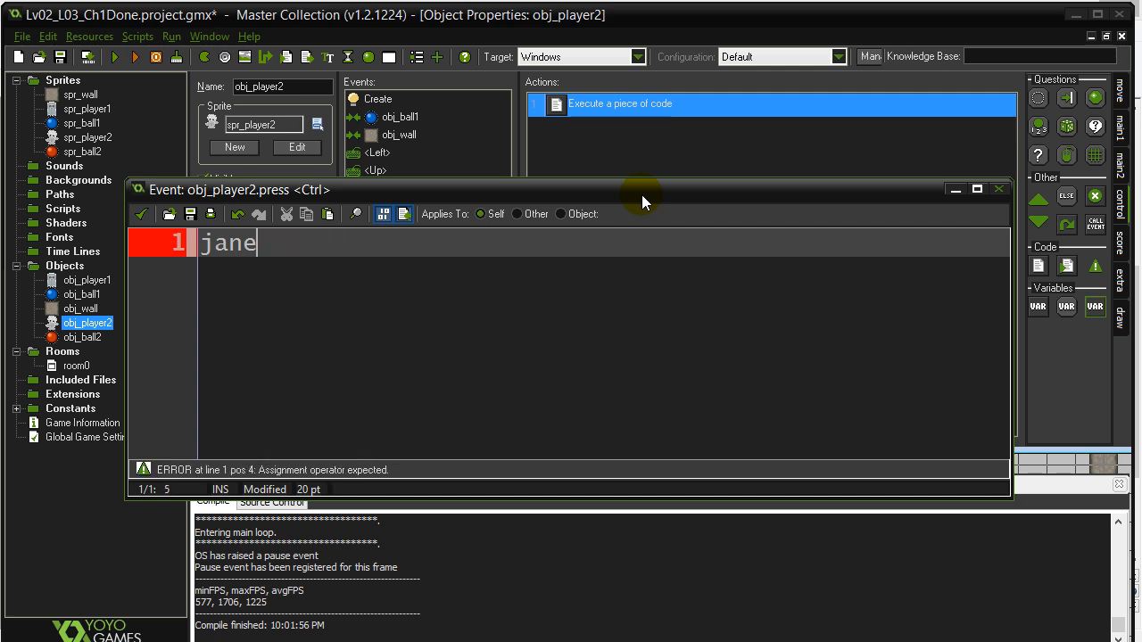
{"action": "type", "text": "="}
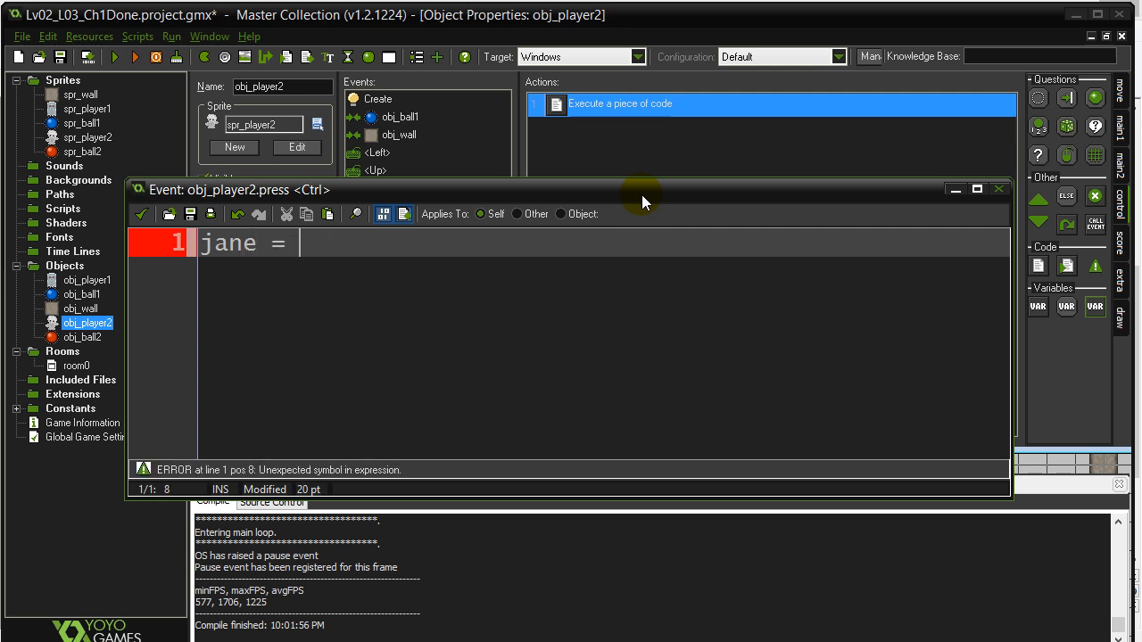
{"action": "key", "text": "Backspace"}
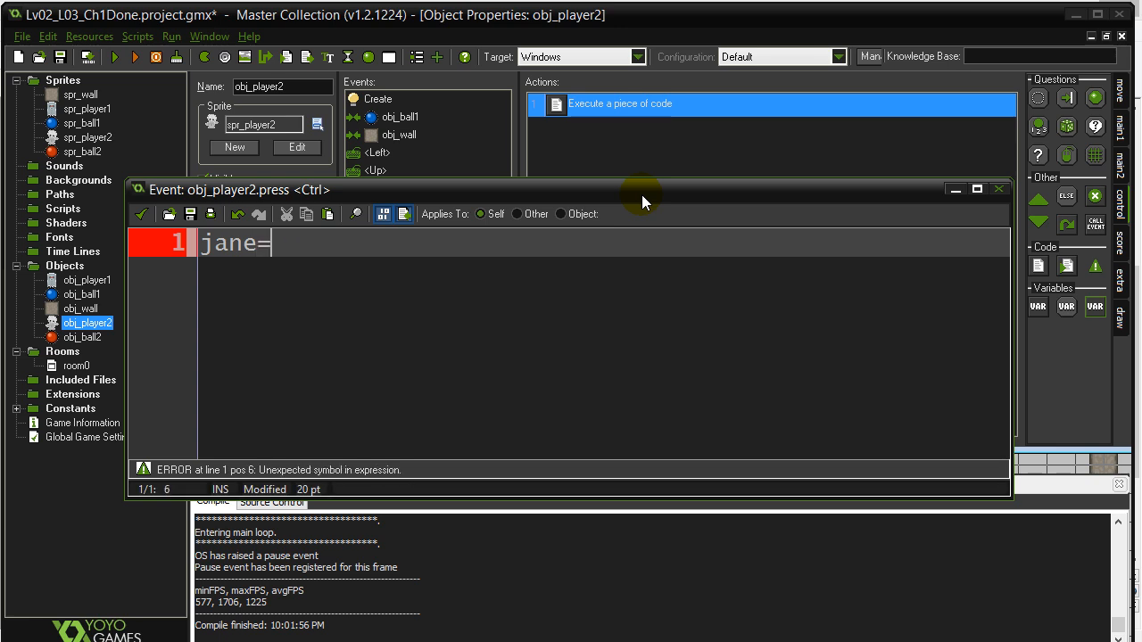
{"action": "type", "text": "inst"}
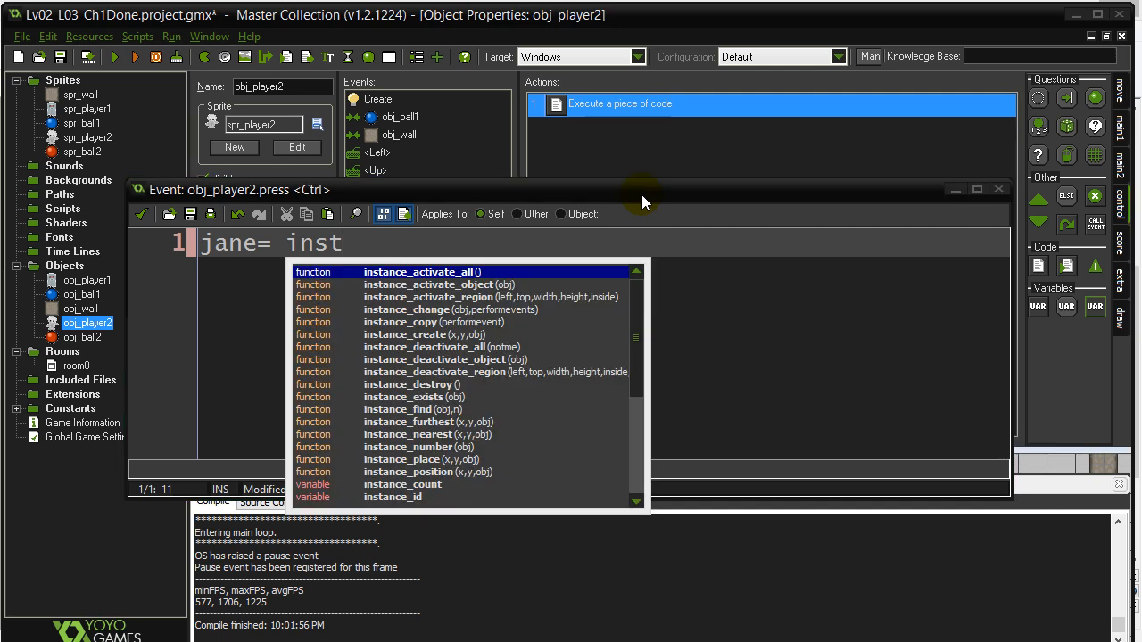
{"action": "key", "text": "Escape"}
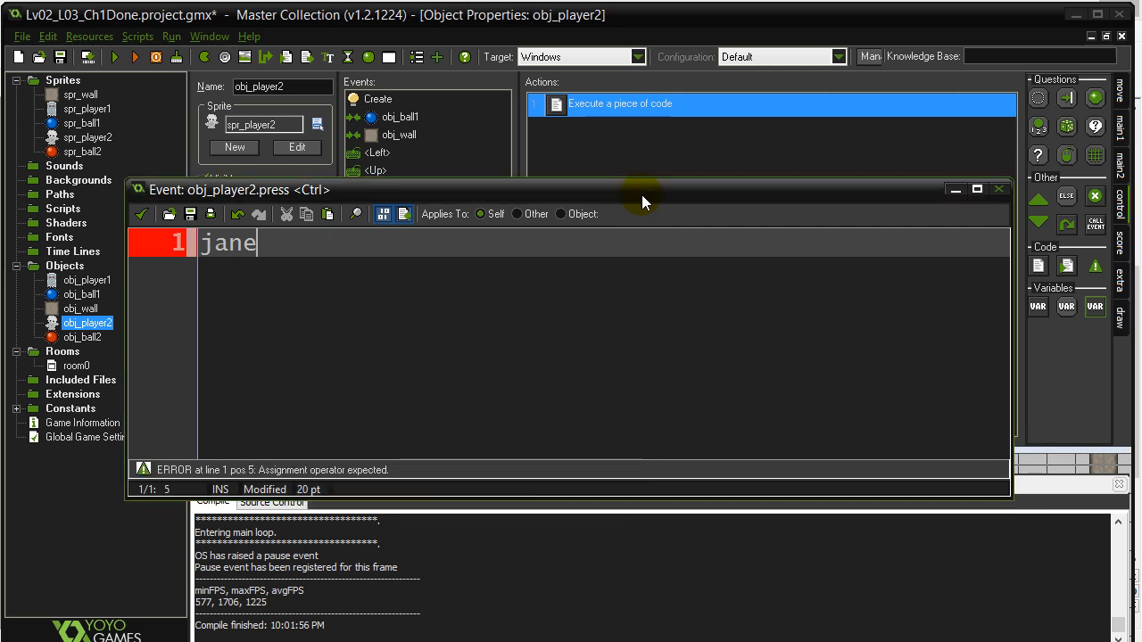
{"action": "type", "text": "="}
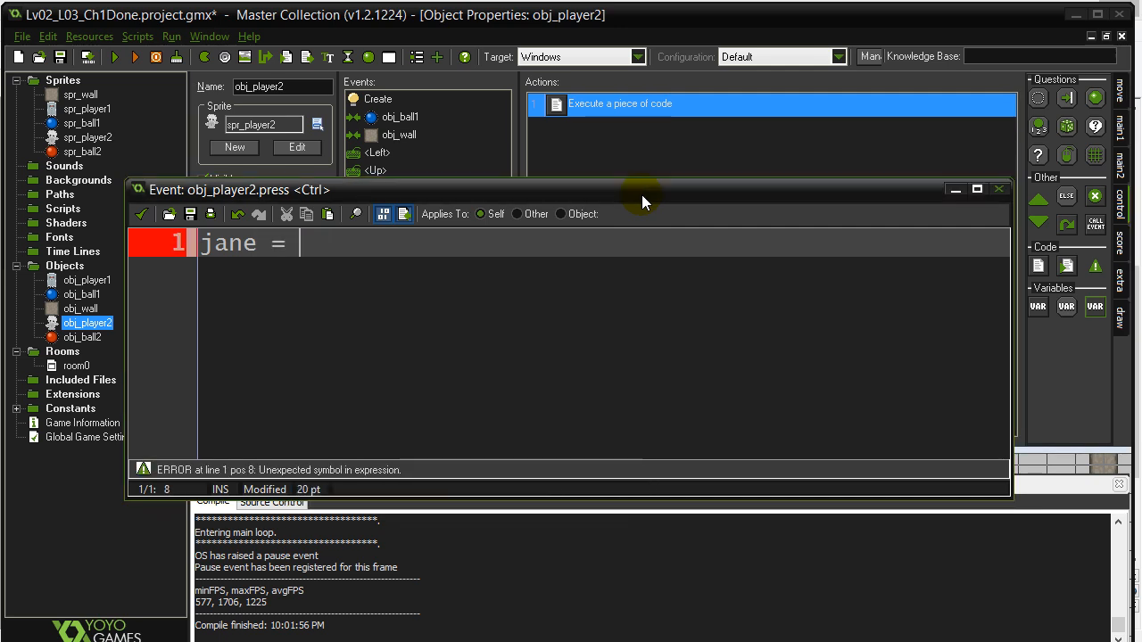
{"action": "type", "text": "instance_cre"}
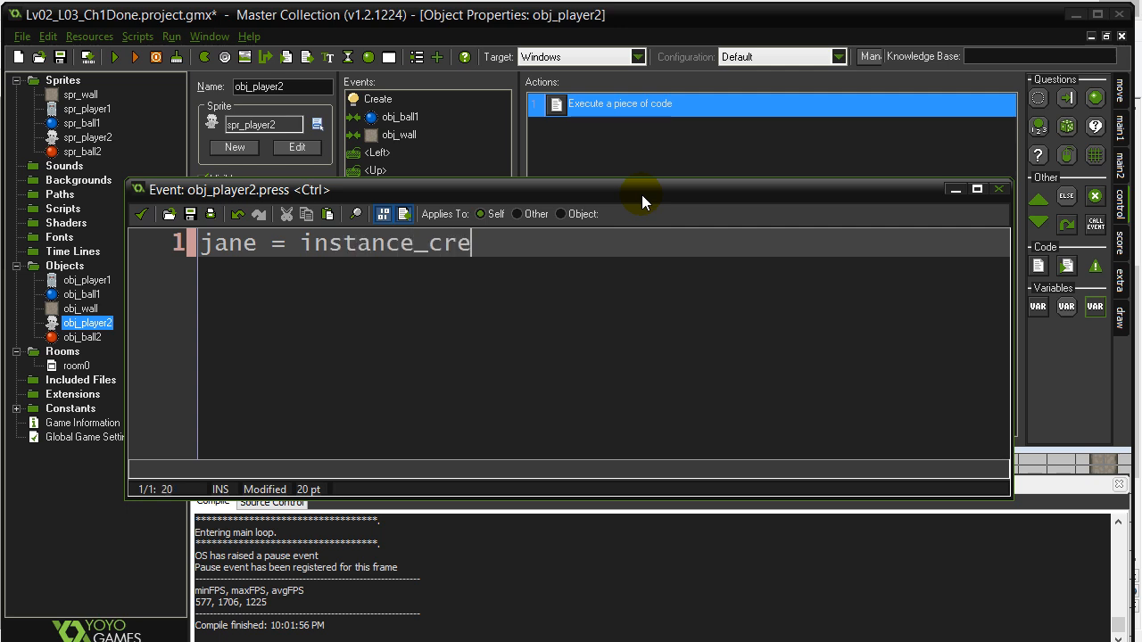
{"action": "type", "text": "ate("}
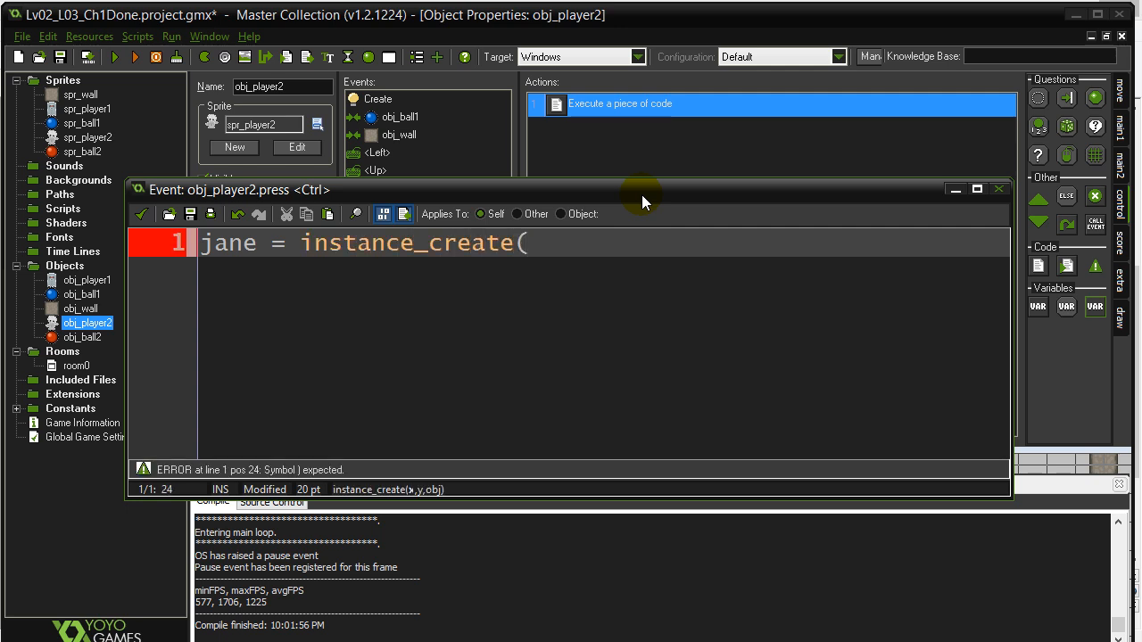
{"action": "type", "text": "x,"}
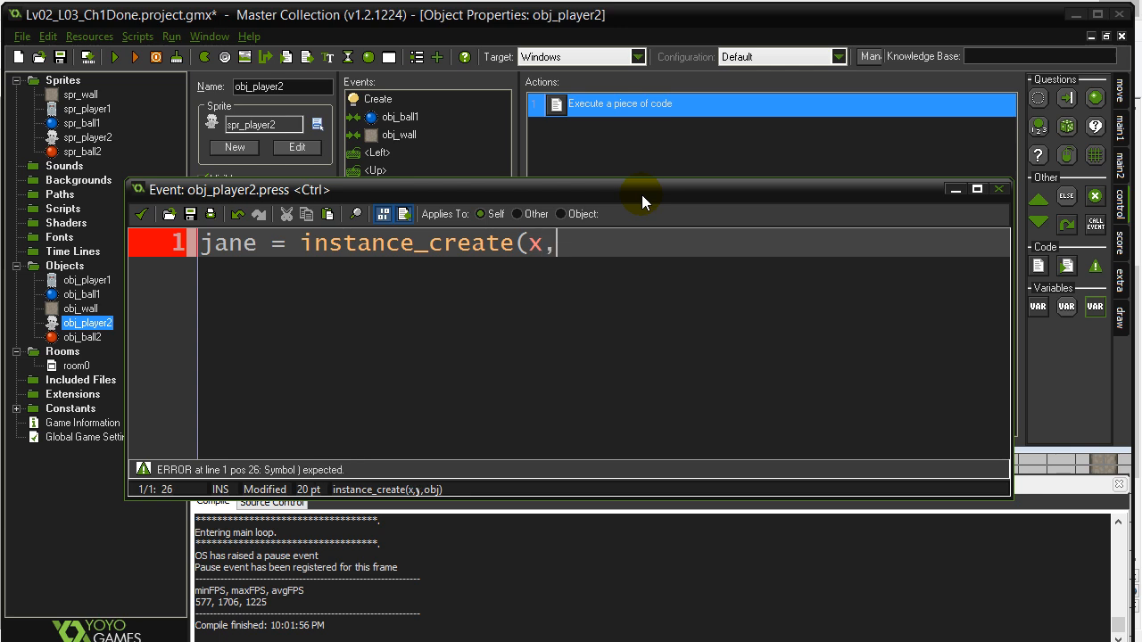
{"action": "type", "text": "y, ob"}
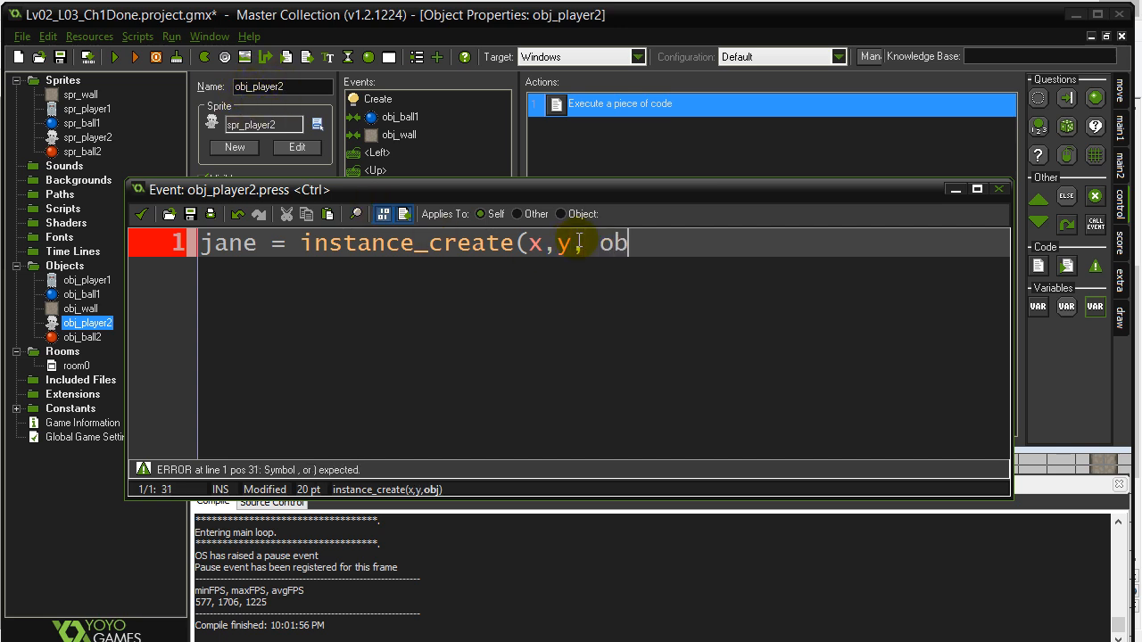
{"action": "type", "text": "j_ball2"}
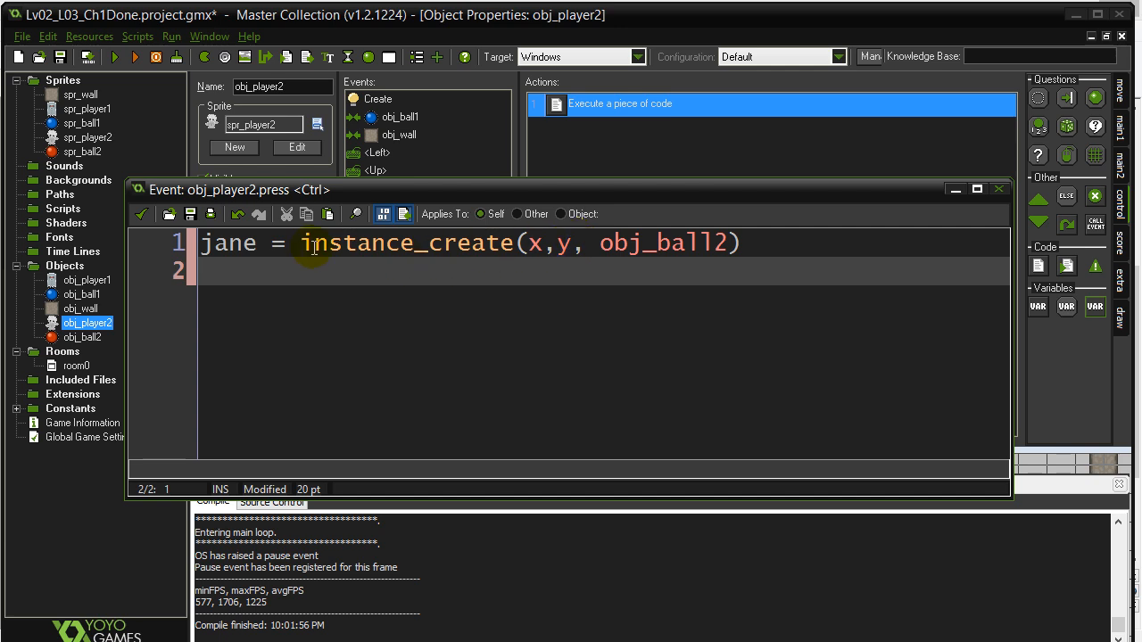
Step: Add jane.speed=8 and jane.direction=direction so the ball moves the player's way
{"action": "double_click", "coordinate": [228, 242]}
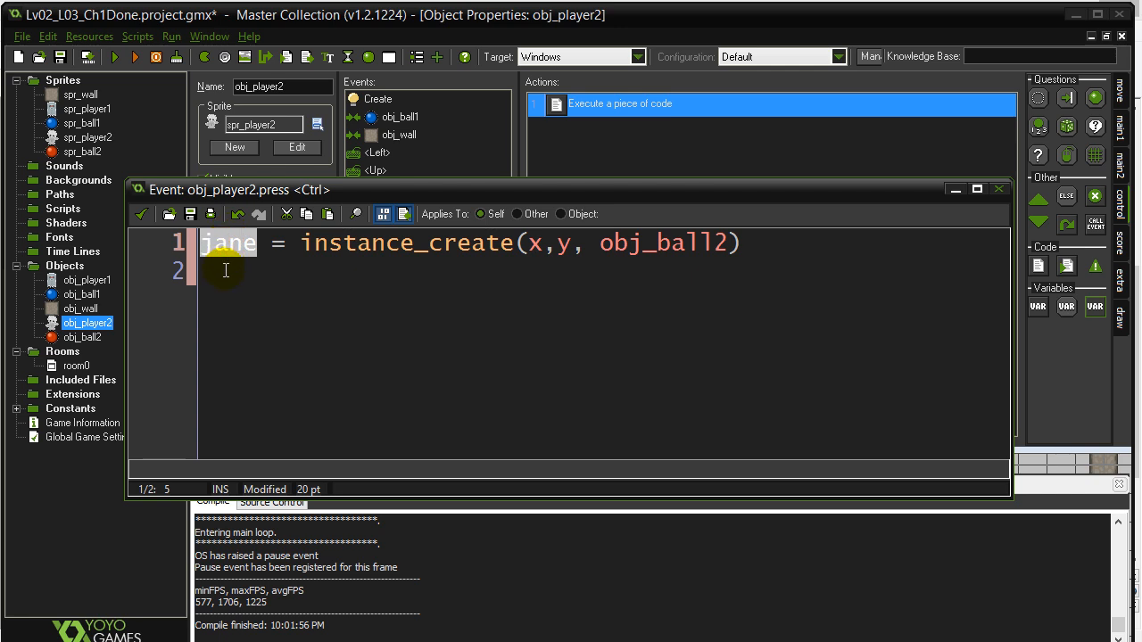
{"action": "type", "text": "jane"}
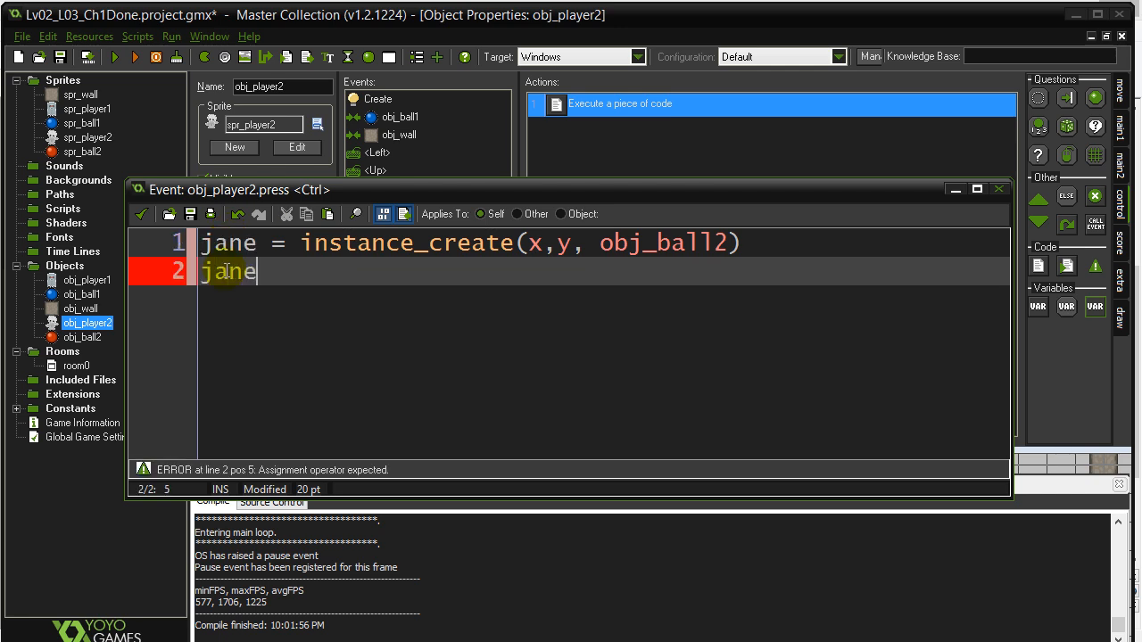
{"action": "type", "text": ".speed="}
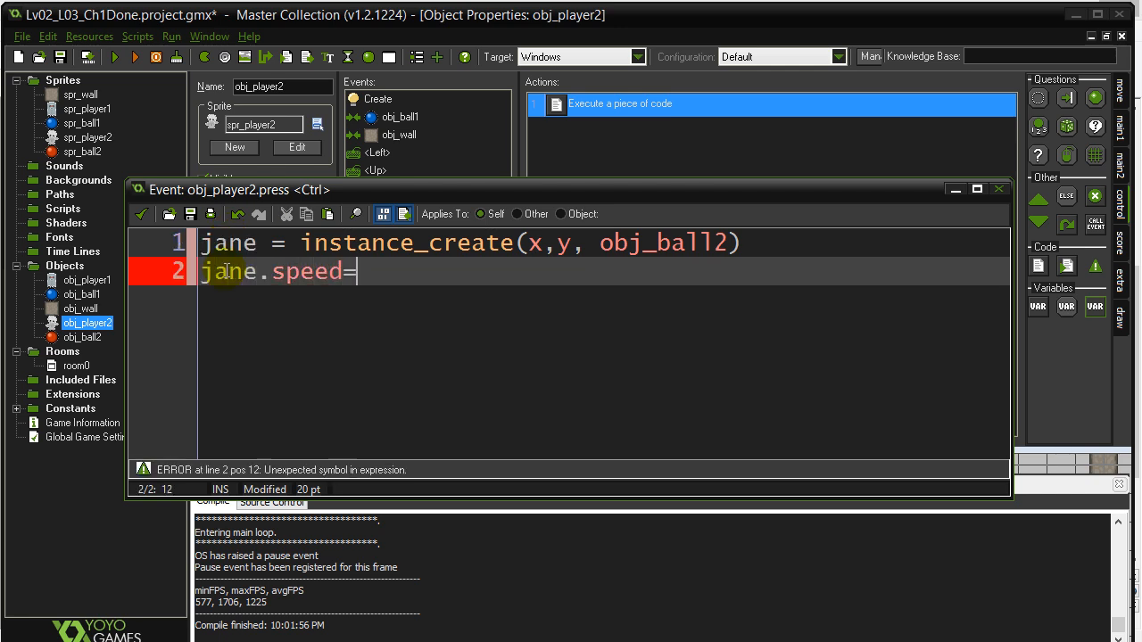
{"action": "type", "text": "8"}
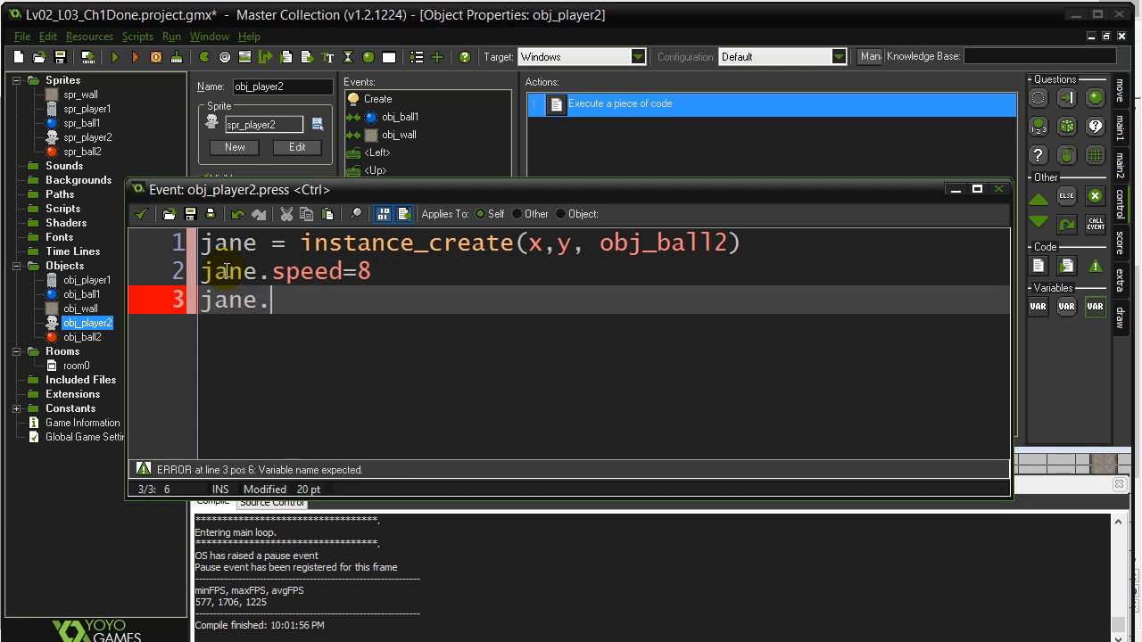
{"action": "type", "text": "direction"}
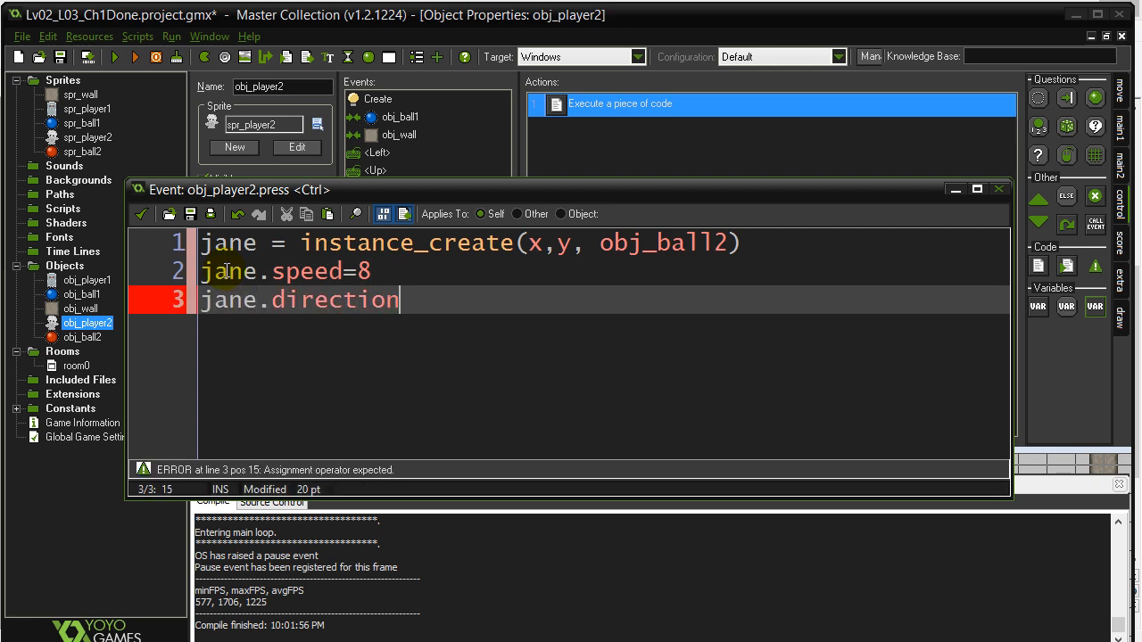
{"action": "type", "text": "="}
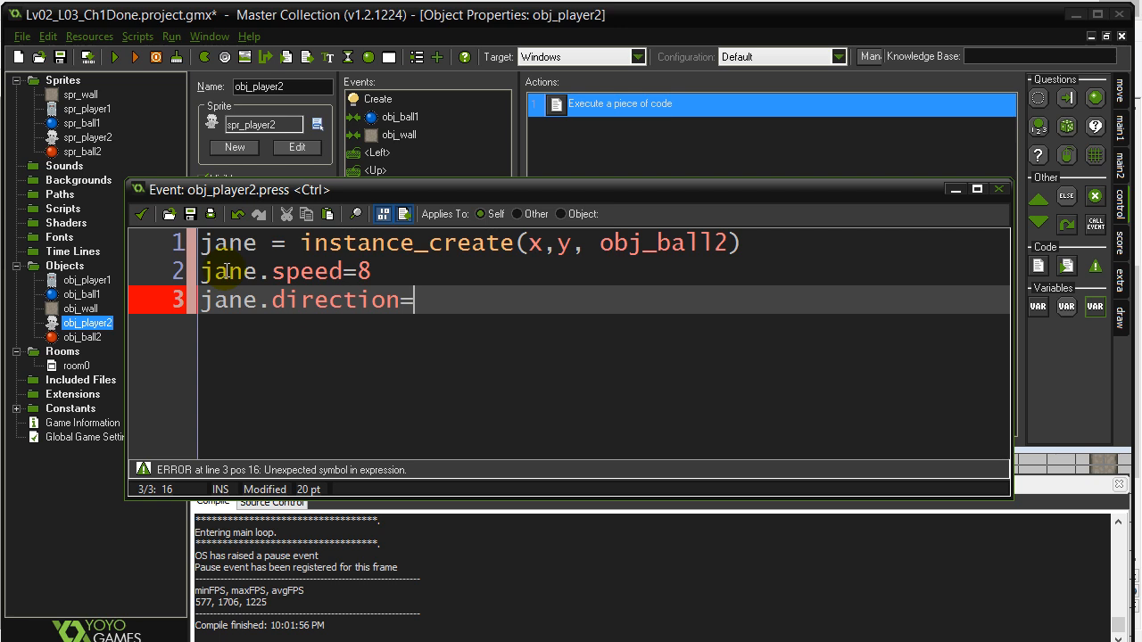
{"action": "type", "text": "direct"}
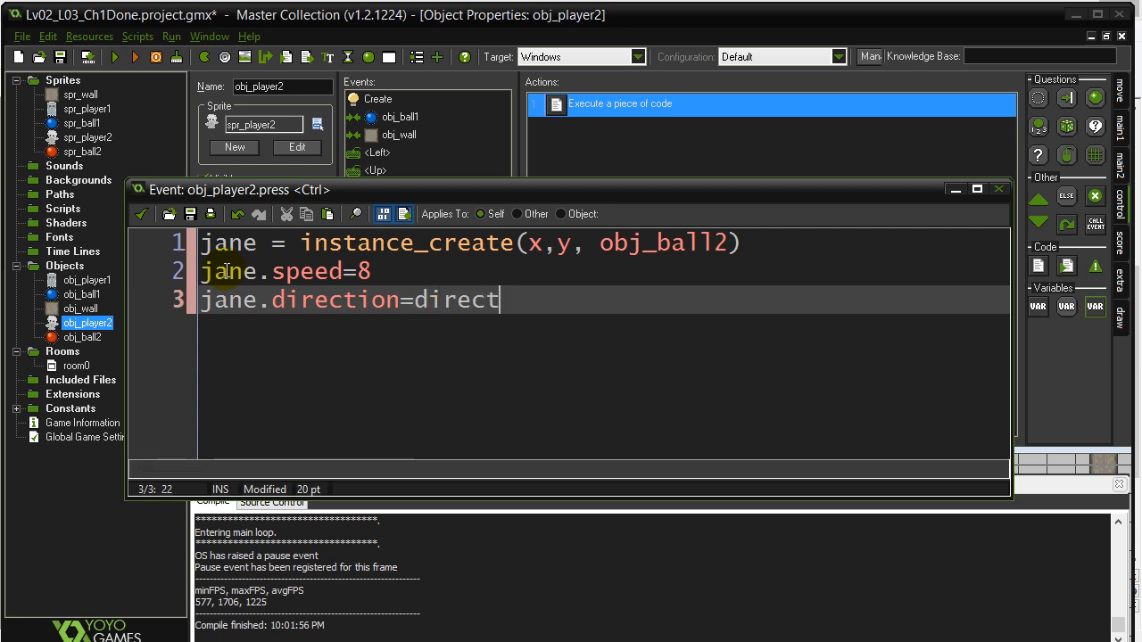
{"action": "type", "text": "ion"}
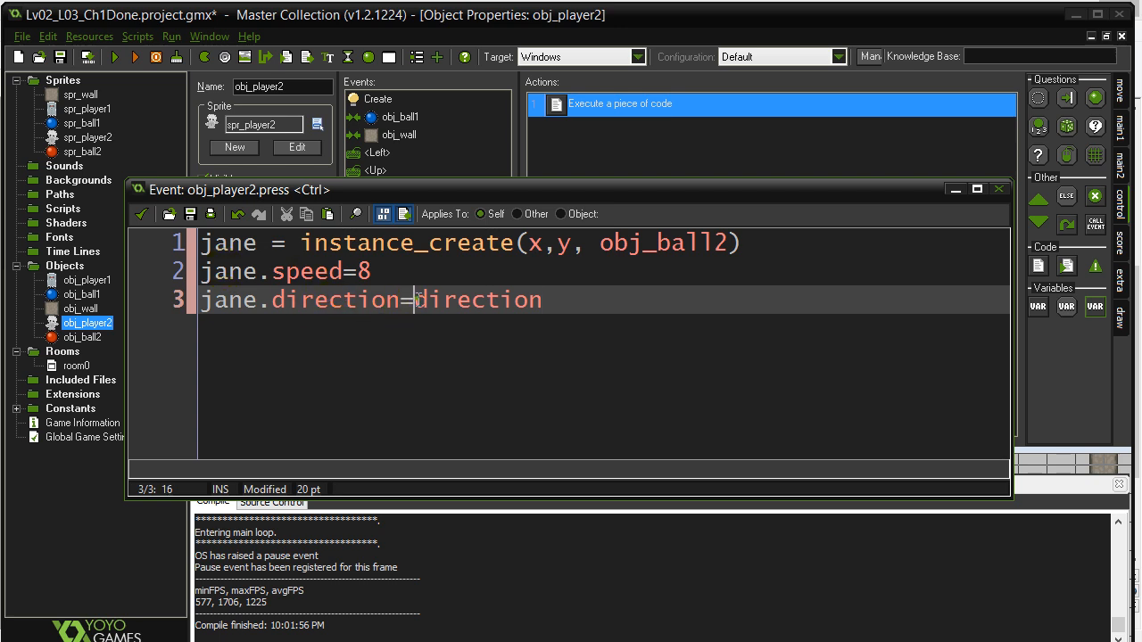
{"action": "double_click", "coordinate": [479, 300]}
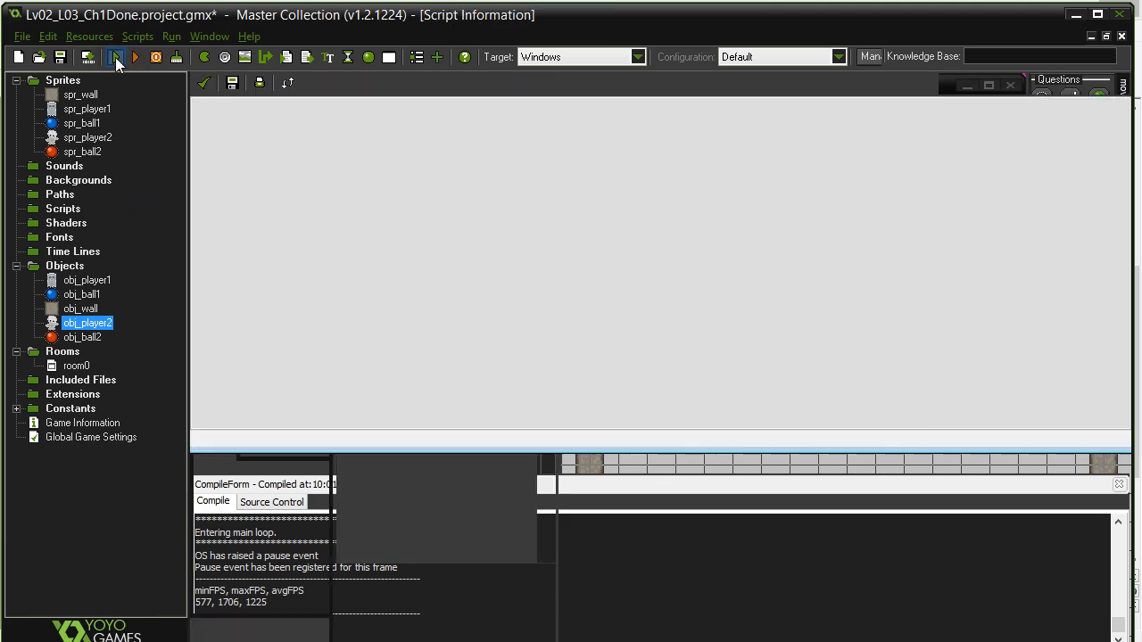
{"action": "double_click", "coordinate": [87, 321]}
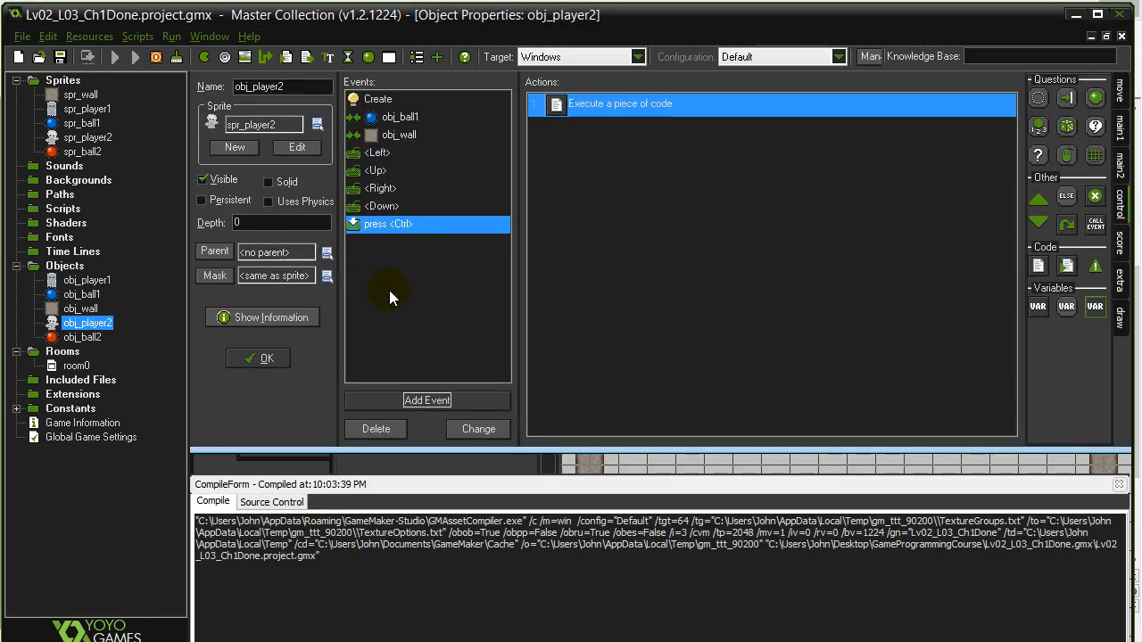
{"action": "left_click", "coordinate": [136, 57]}
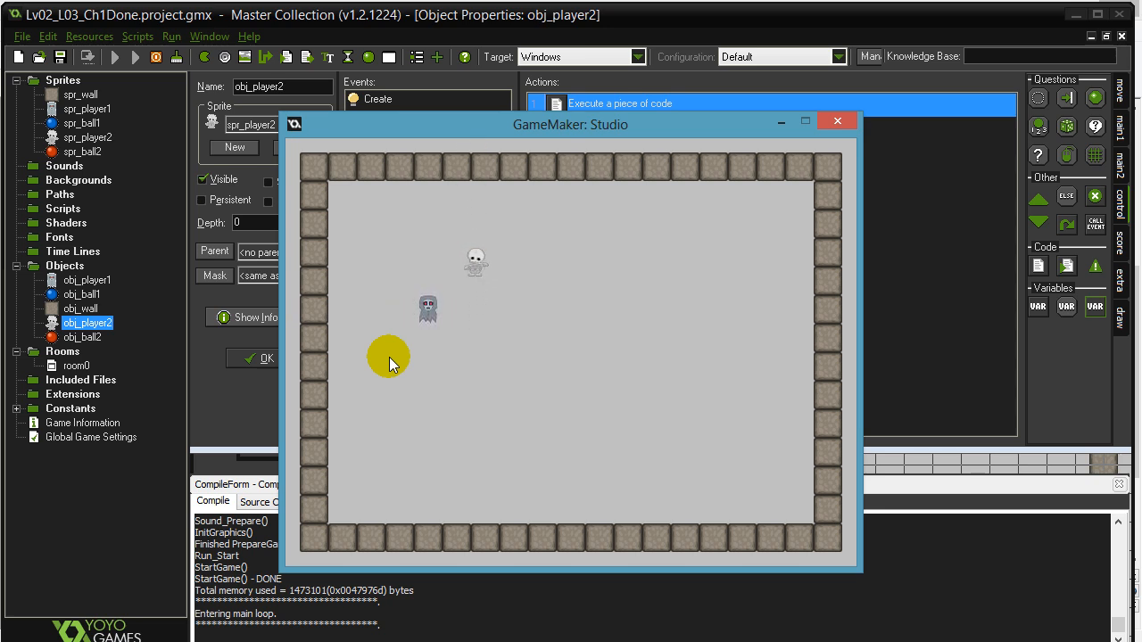
{"action": "left_click", "coordinate": [835, 121]}
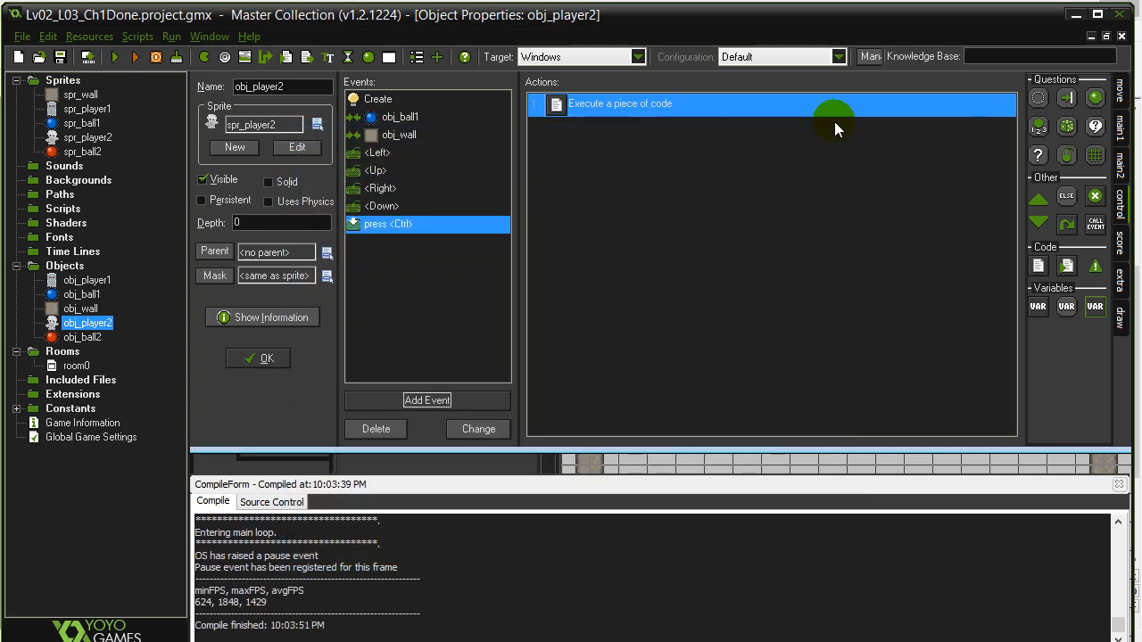
{"action": "mouse_move", "coordinate": [80, 232]}
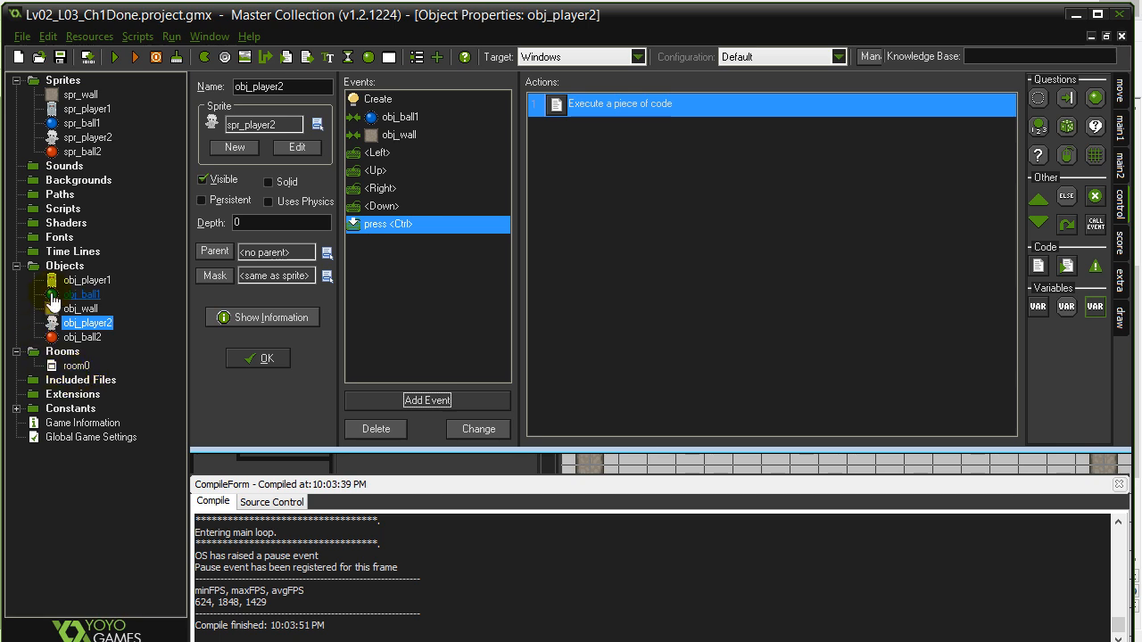
Step: Add a collision event with obj_ball2 to obj_player1
{"action": "left_click", "coordinate": [86, 278]}
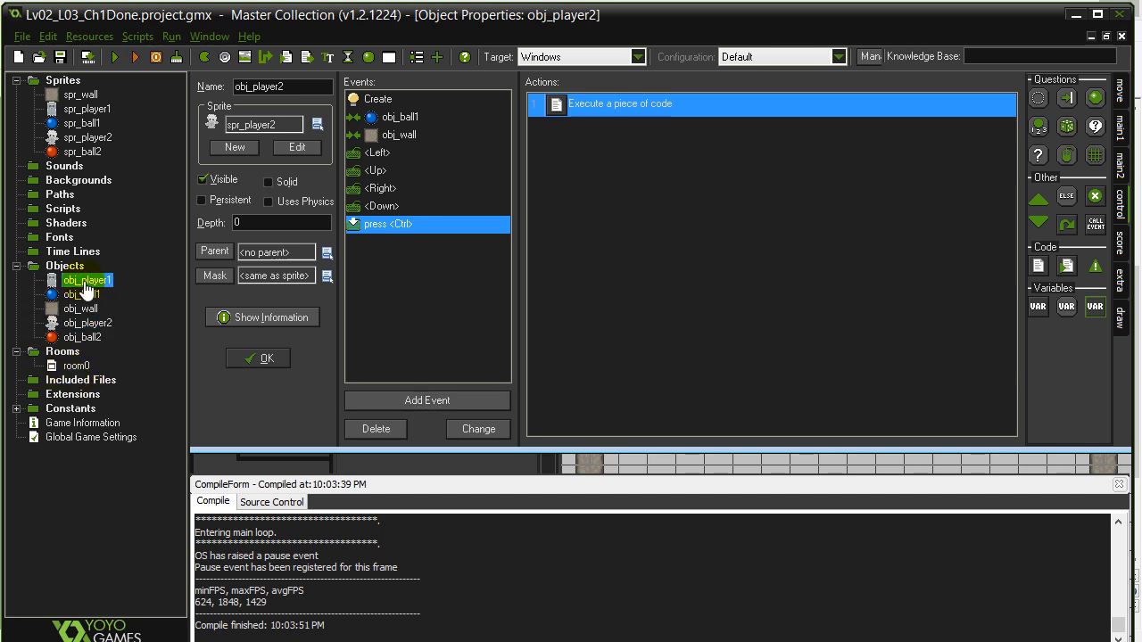
{"action": "left_click", "coordinate": [86, 281]}
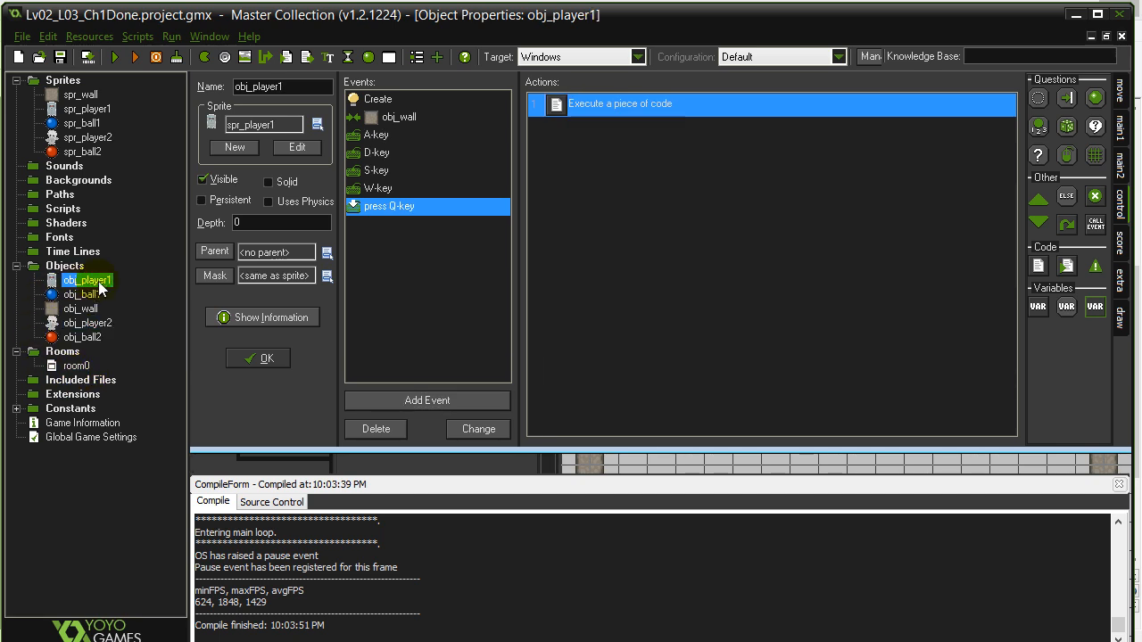
{"action": "left_click", "coordinate": [427, 399]}
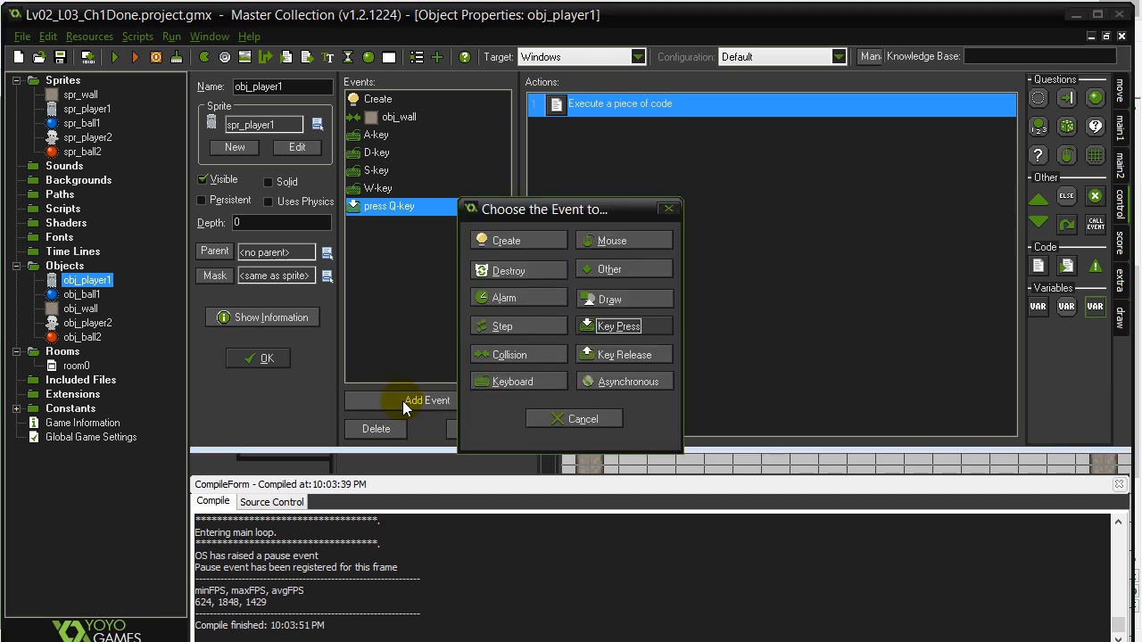
{"action": "left_click", "coordinate": [509, 354]}
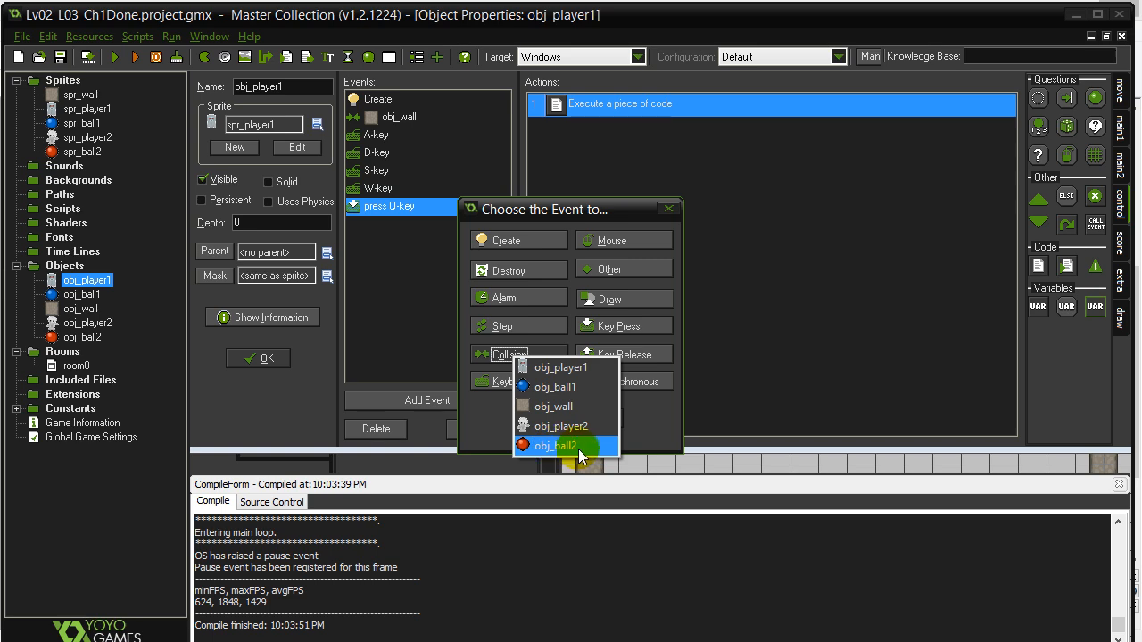
{"action": "left_click", "coordinate": [561, 446]}
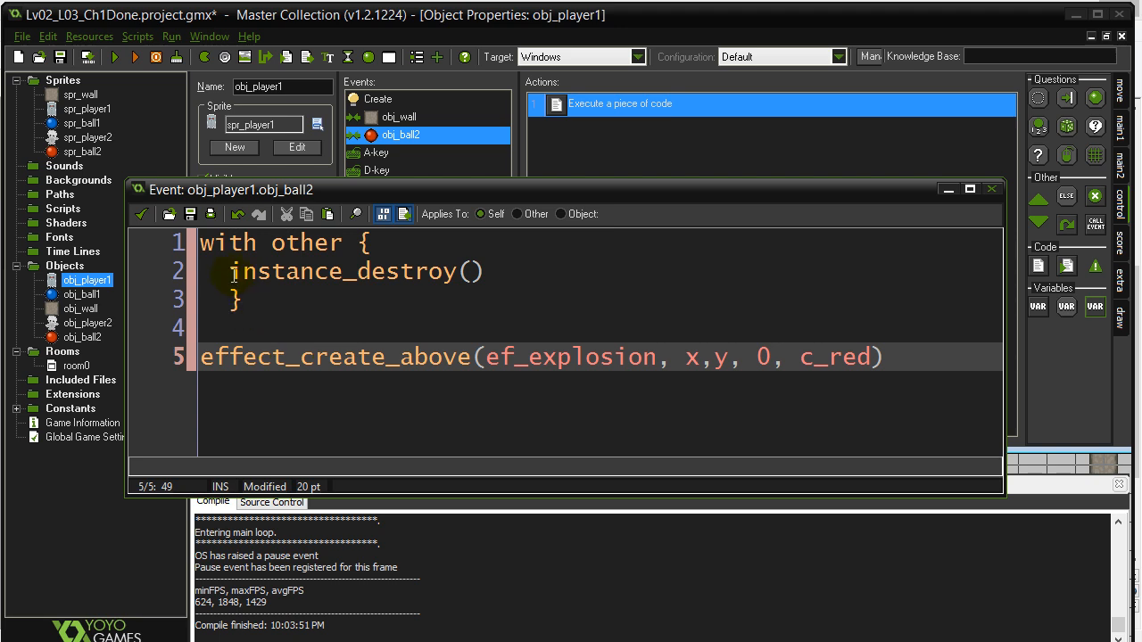
Step: Review the with other destroy-and-explode code and close the obj_ball2 collision editor
{"action": "left_click", "coordinate": [282, 85]}
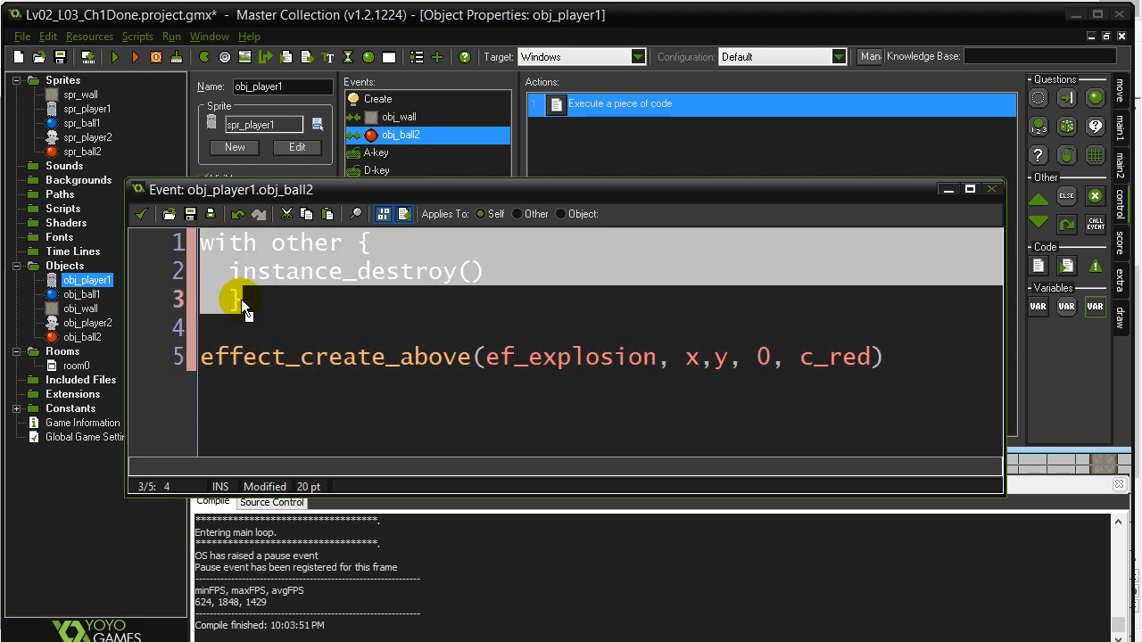
{"action": "left_click", "coordinate": [246, 300]}
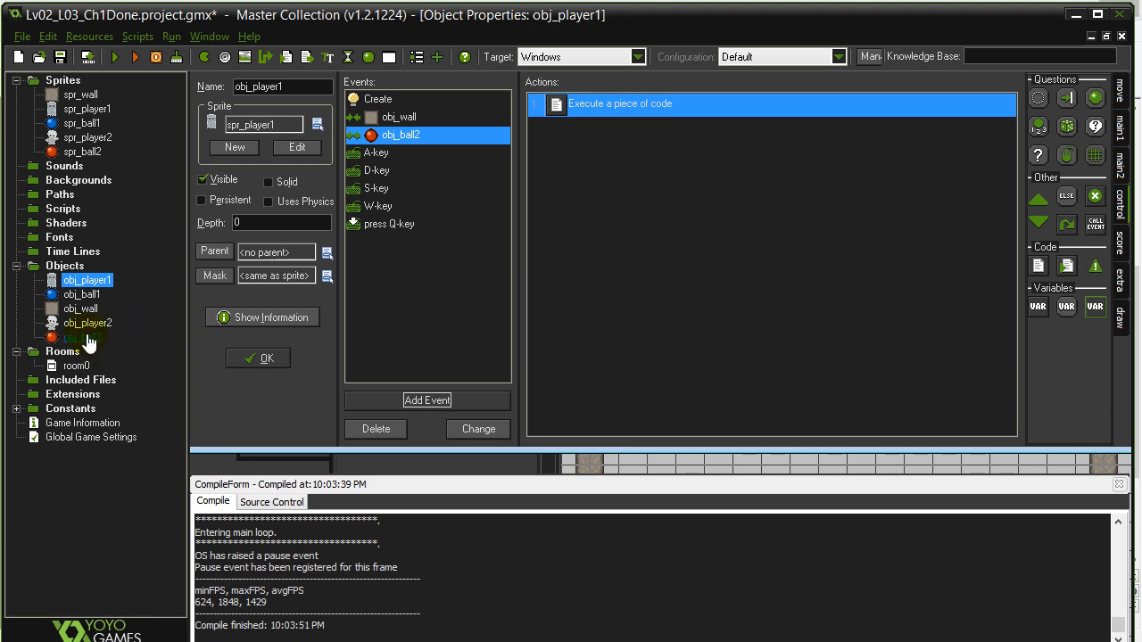
{"action": "mouse_move", "coordinate": [80, 350]}
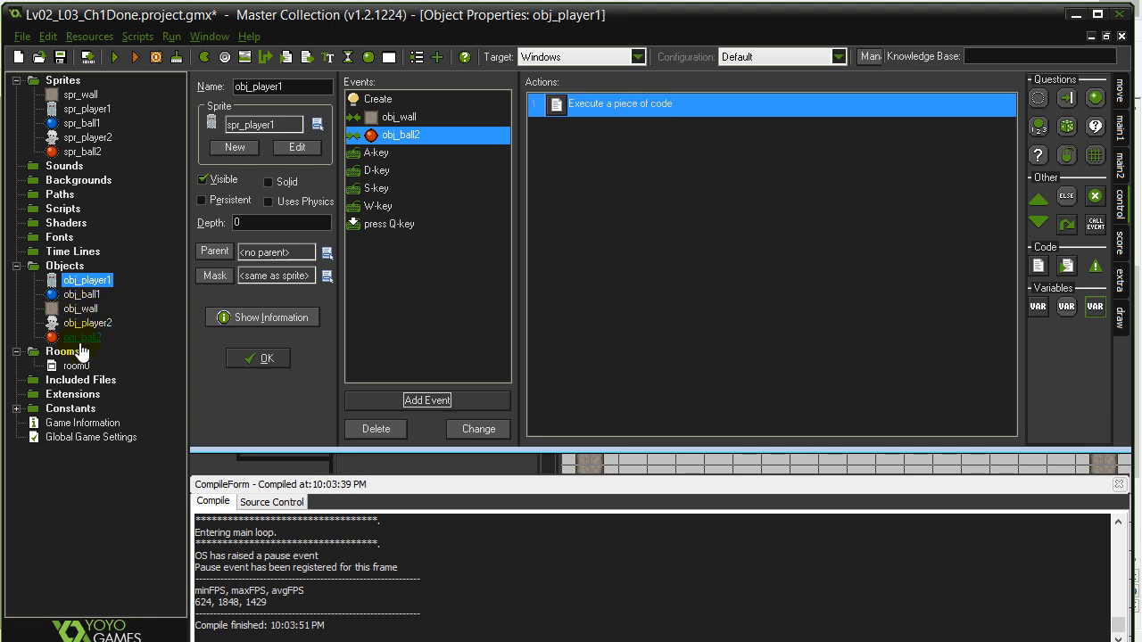
Step: Add a collision event with obj_wall to obj_ball2 and reach its empty code
{"action": "left_click", "coordinate": [82, 336]}
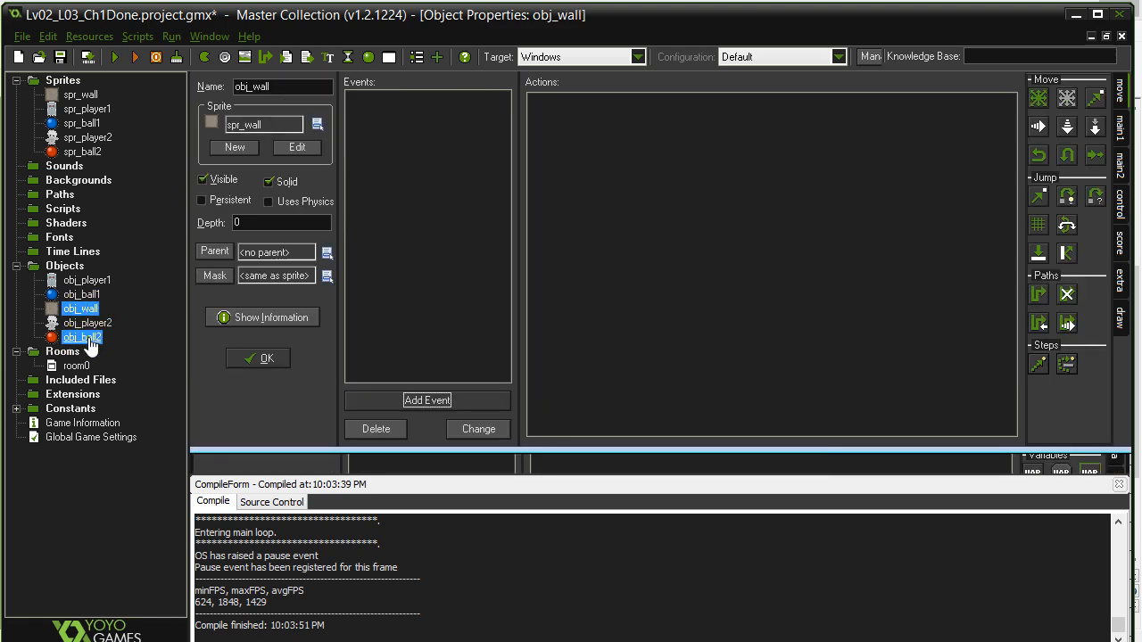
{"action": "double_click", "coordinate": [82, 338]}
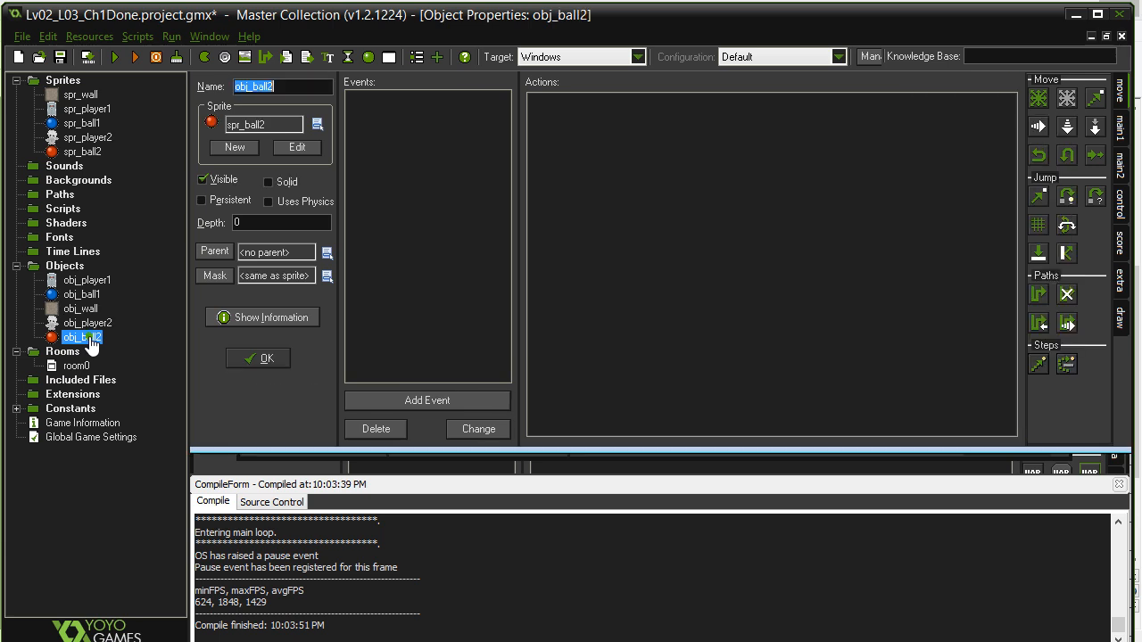
{"action": "left_click", "coordinate": [80, 307]}
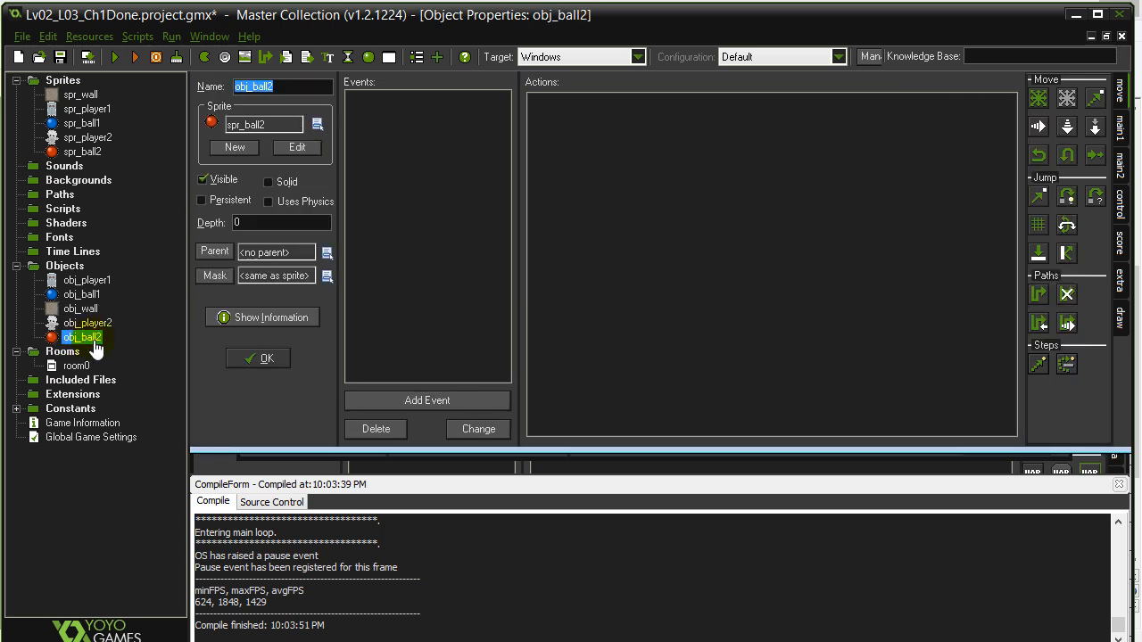
{"action": "left_click", "coordinate": [426, 399]}
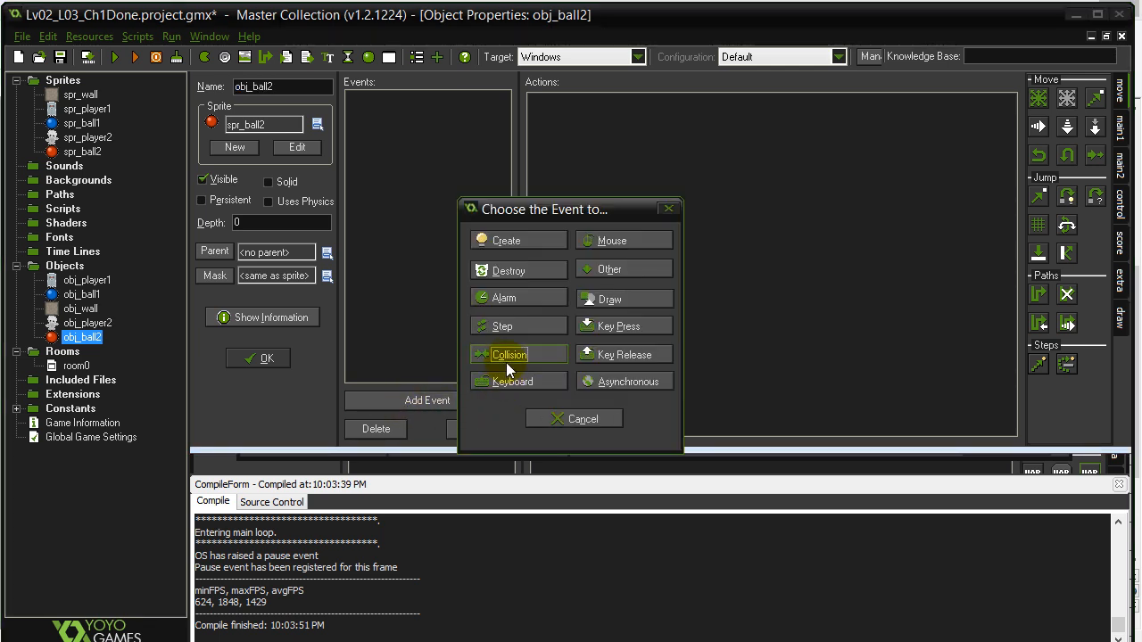
{"action": "left_click", "coordinate": [509, 354]}
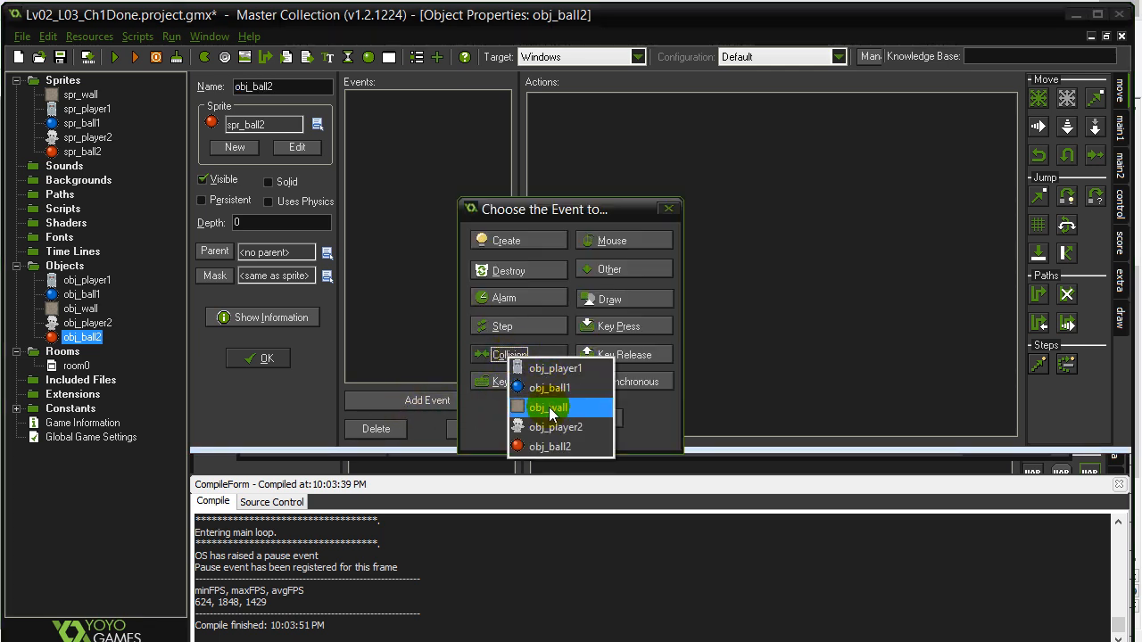
{"action": "left_click", "coordinate": [549, 407]}
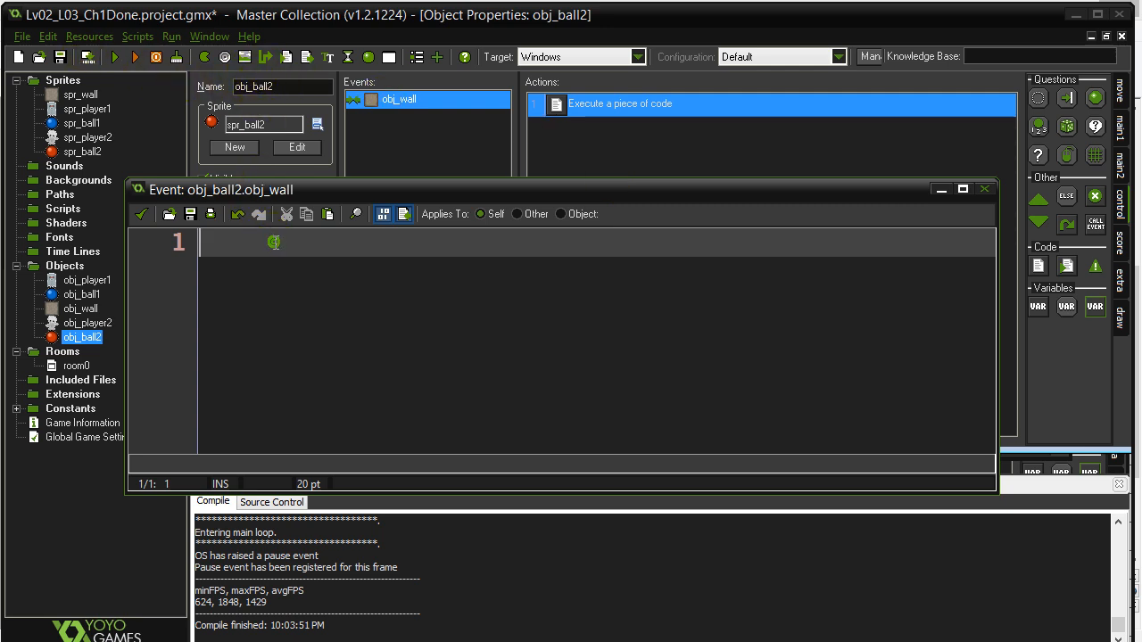
Step: Write instance_destroy() and effect_create_above(ef_explosion, x, y, 0, c_gray) for the wall hit
{"action": "type", "text": "instance_"}
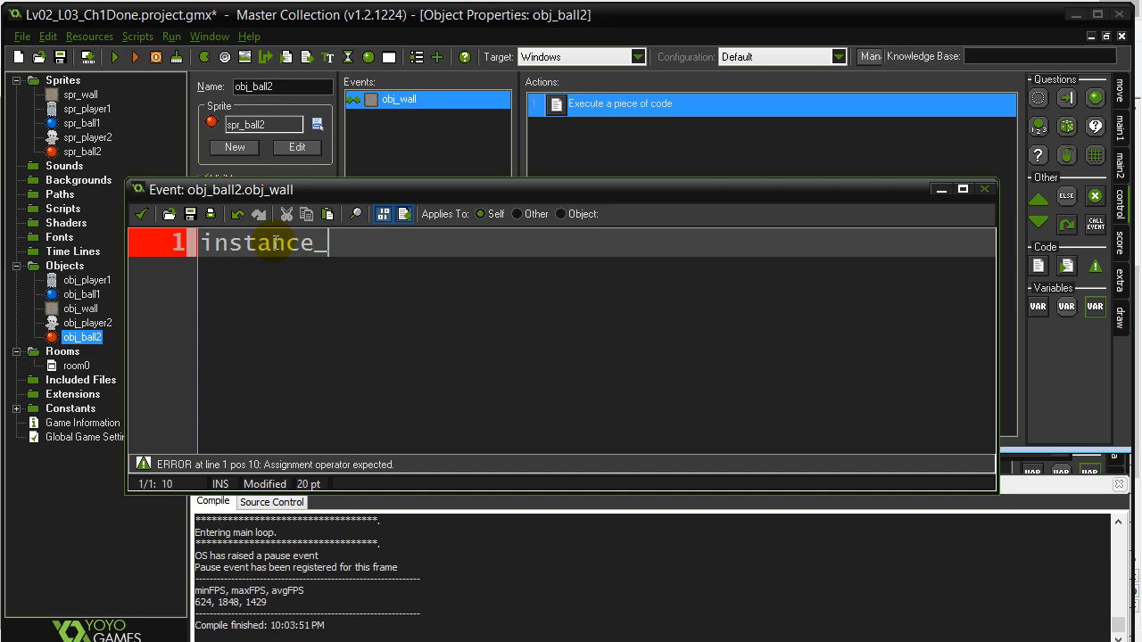
{"action": "type", "text": "destroy()"}
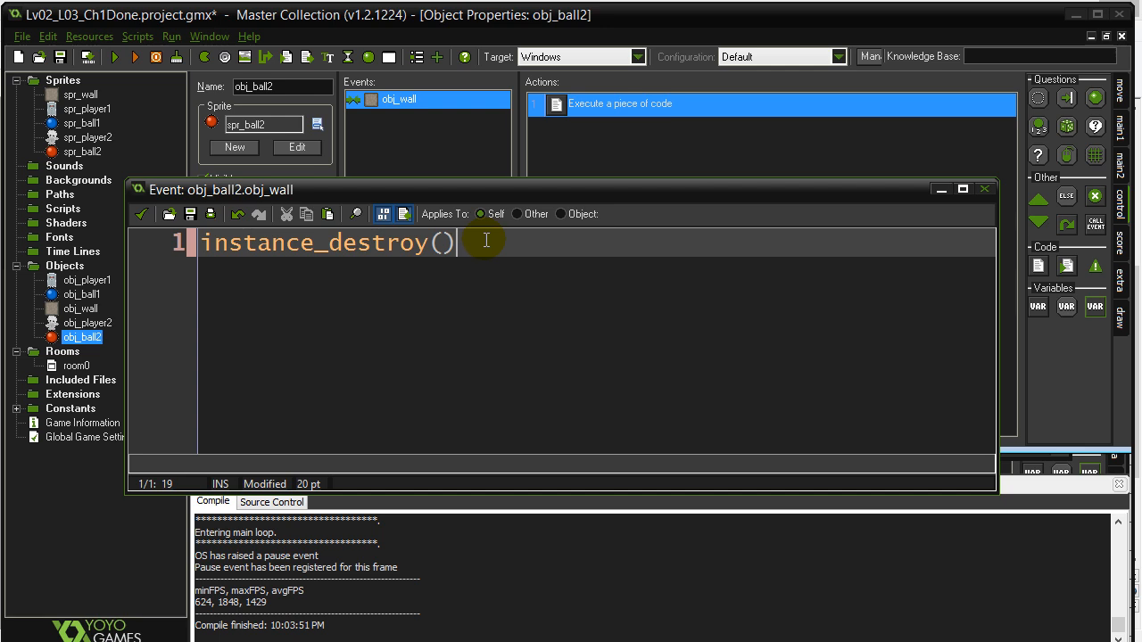
{"action": "key", "text": "Return"}
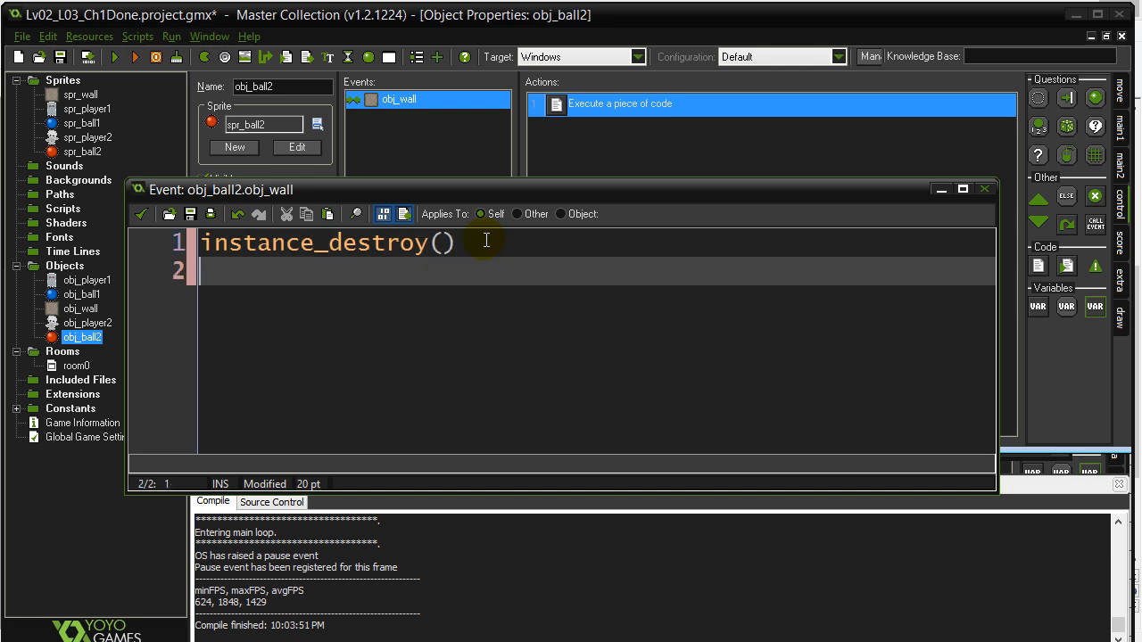
{"action": "type", "text": "effect_create_above(e"}
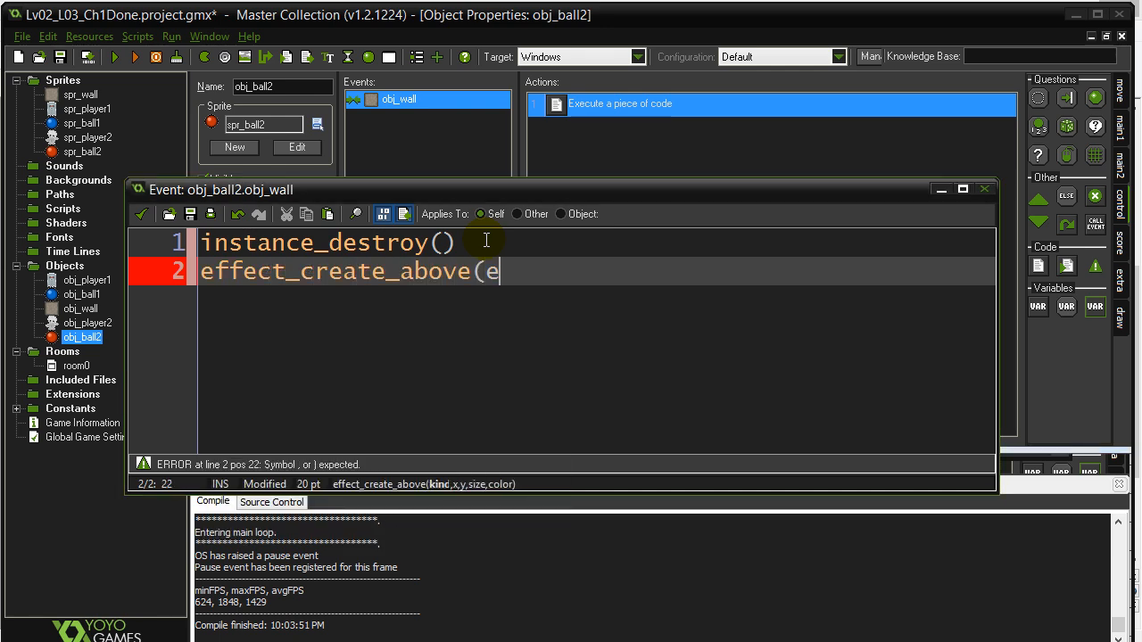
{"action": "type", "text": "f_explosion"}
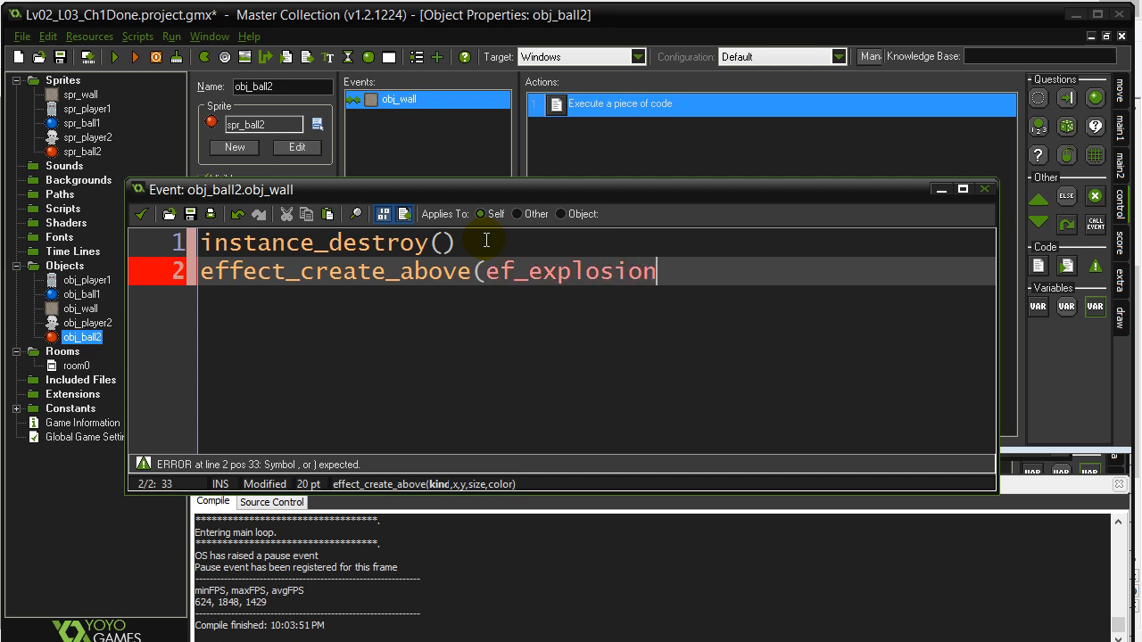
{"action": "type", "text": ", x,y"}
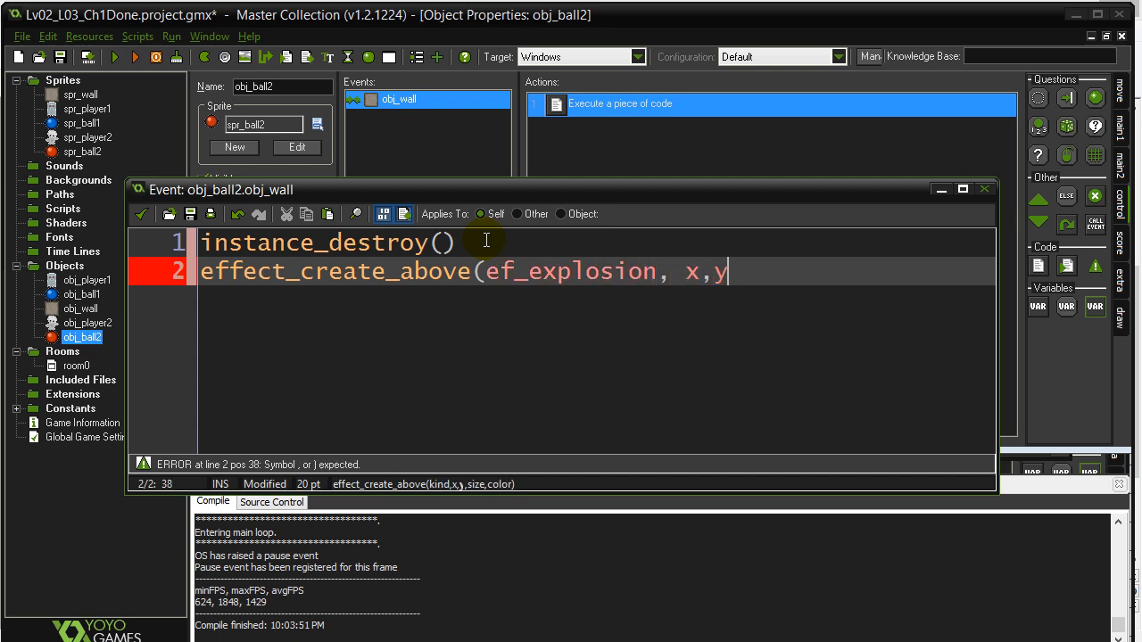
{"action": "type", "text": ",0,c_"}
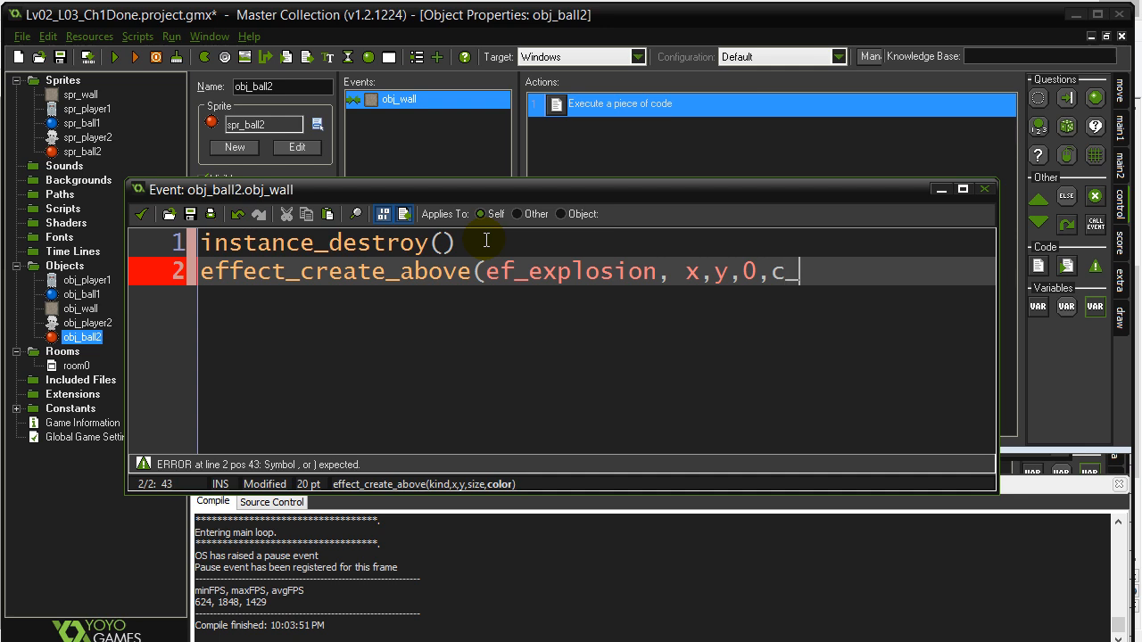
{"action": "type", "text": "gray)"}
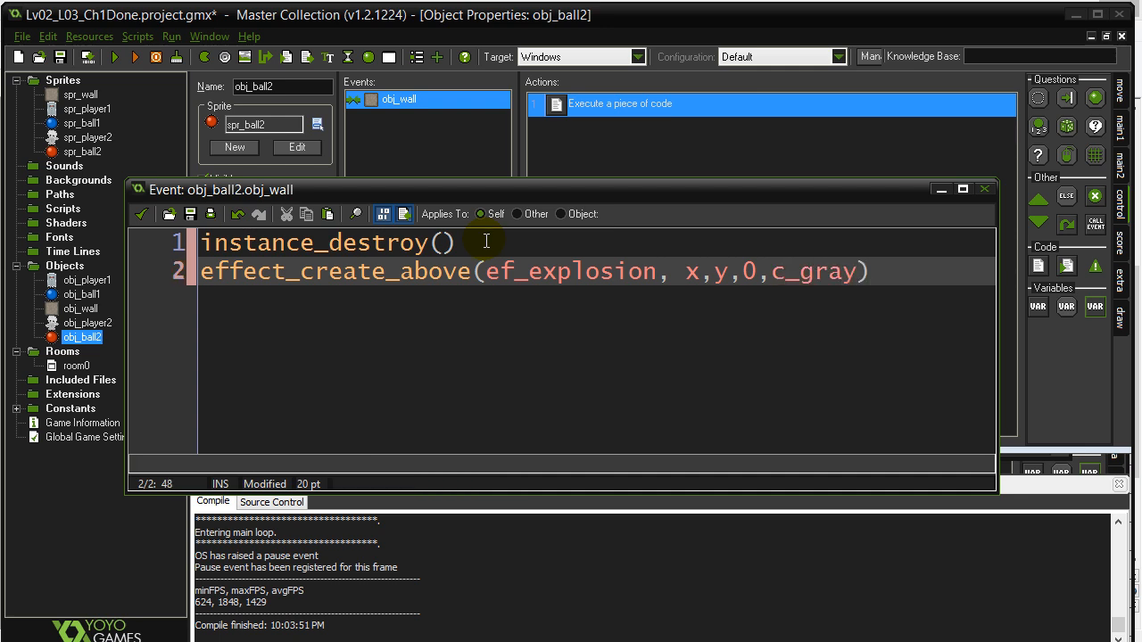
Step: Look up the ef_explosion constant in the help manual
{"action": "double_click", "coordinate": [568, 272]}
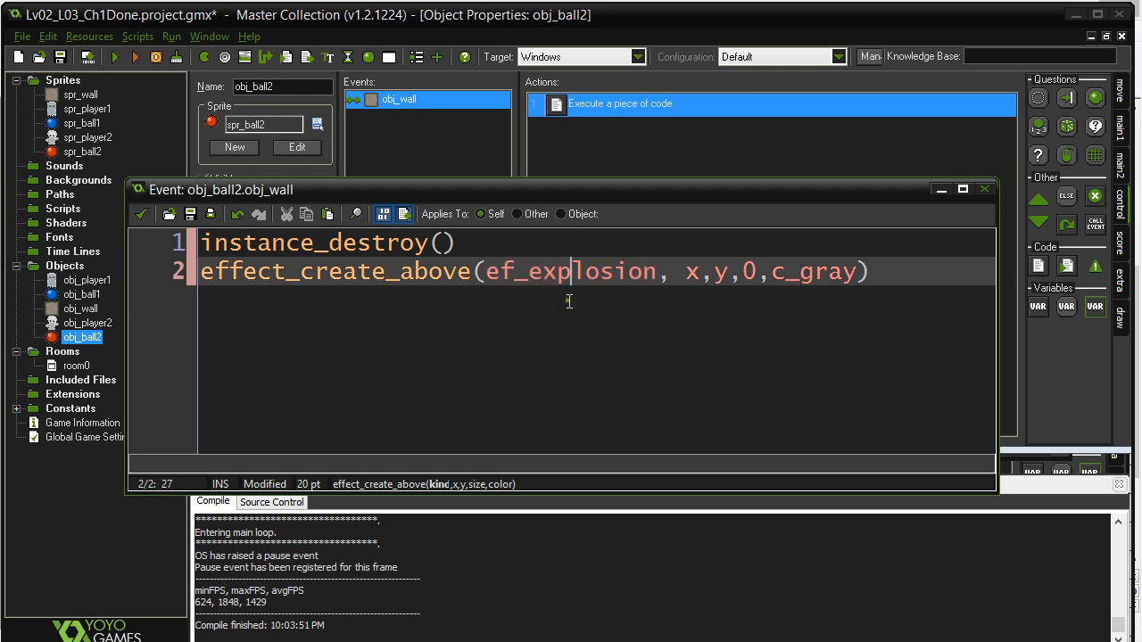
{"action": "type", "text": "dd"}
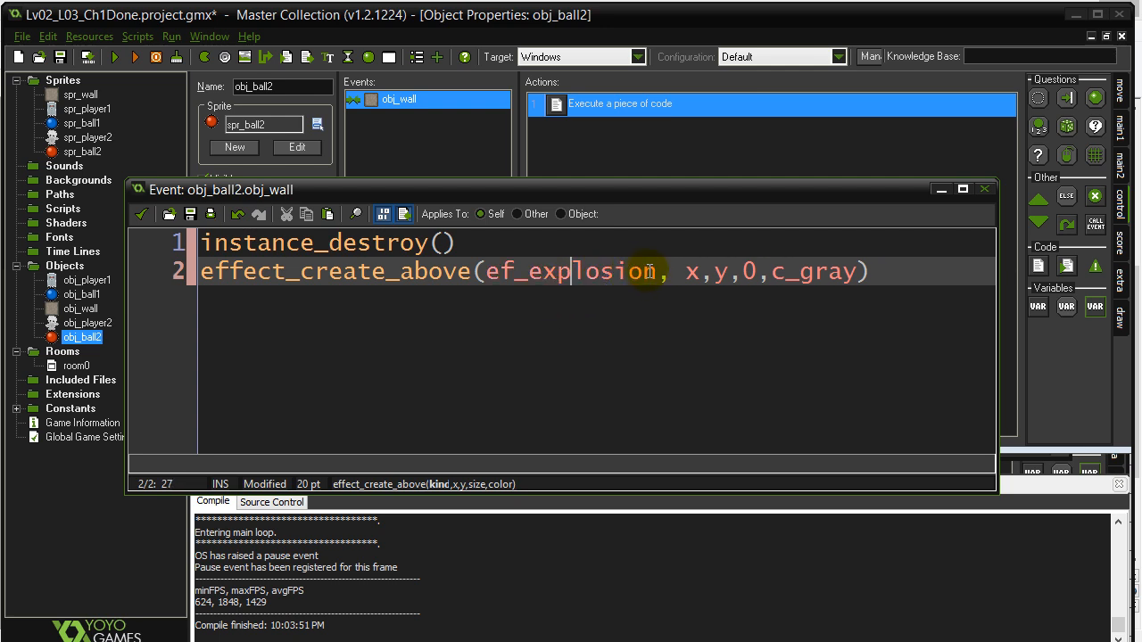
{"action": "double_click", "coordinate": [568, 271]}
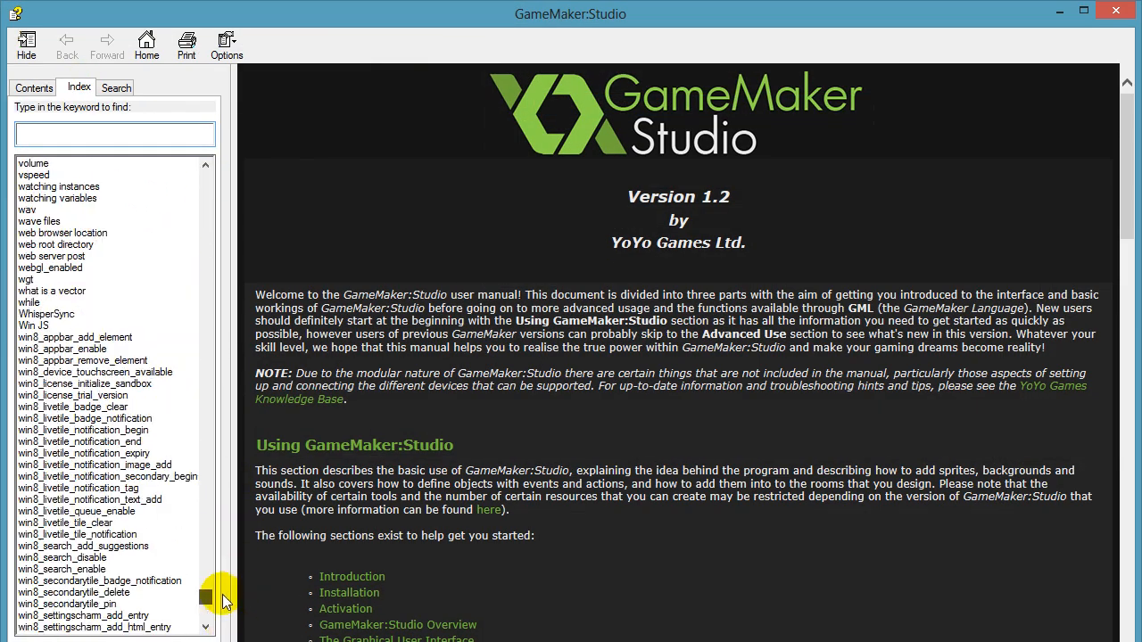
Step: Close the GameMaker: Studio Help manual, returning to obj_ball2's properties
{"action": "left_click", "coordinate": [205, 165]}
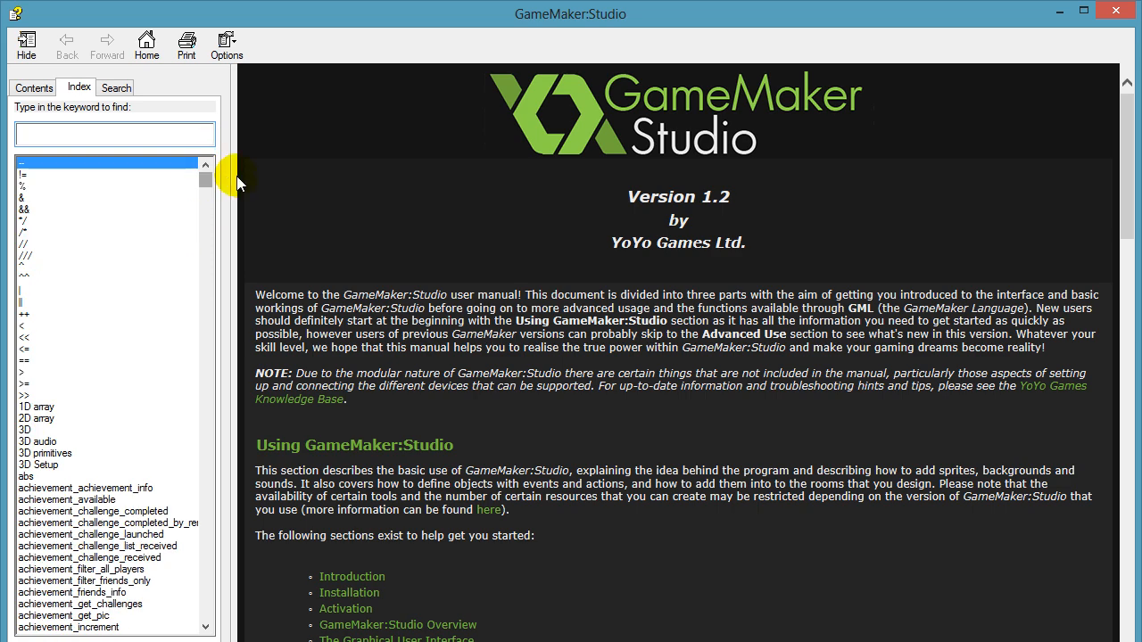
{"action": "mouse_move", "coordinate": [1114, 16]}
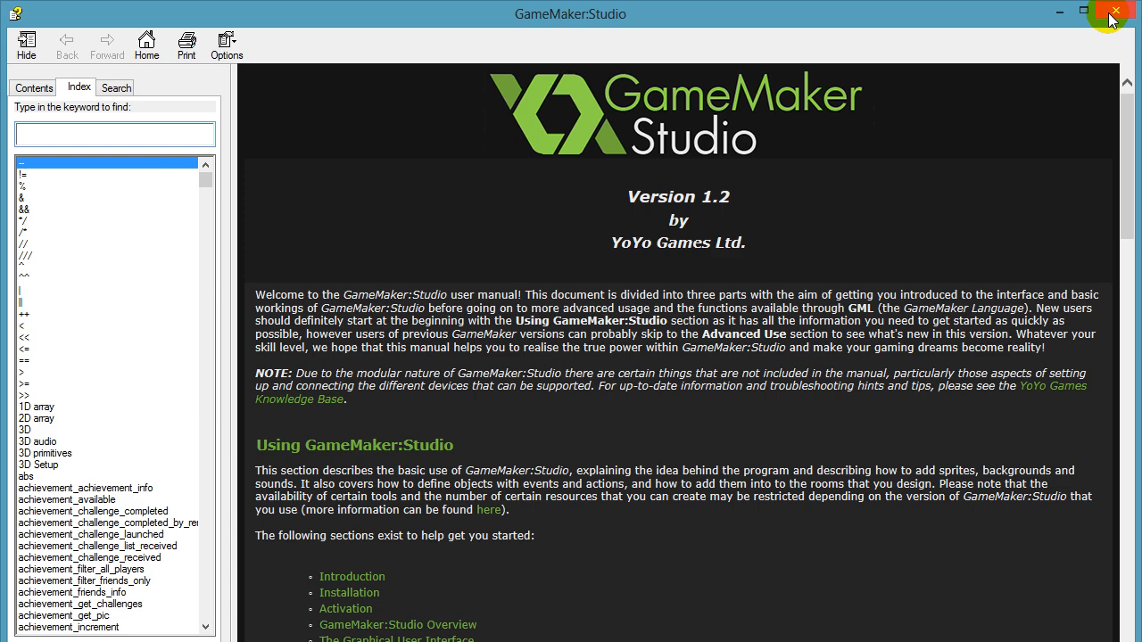
{"action": "left_click", "coordinate": [1113, 10]}
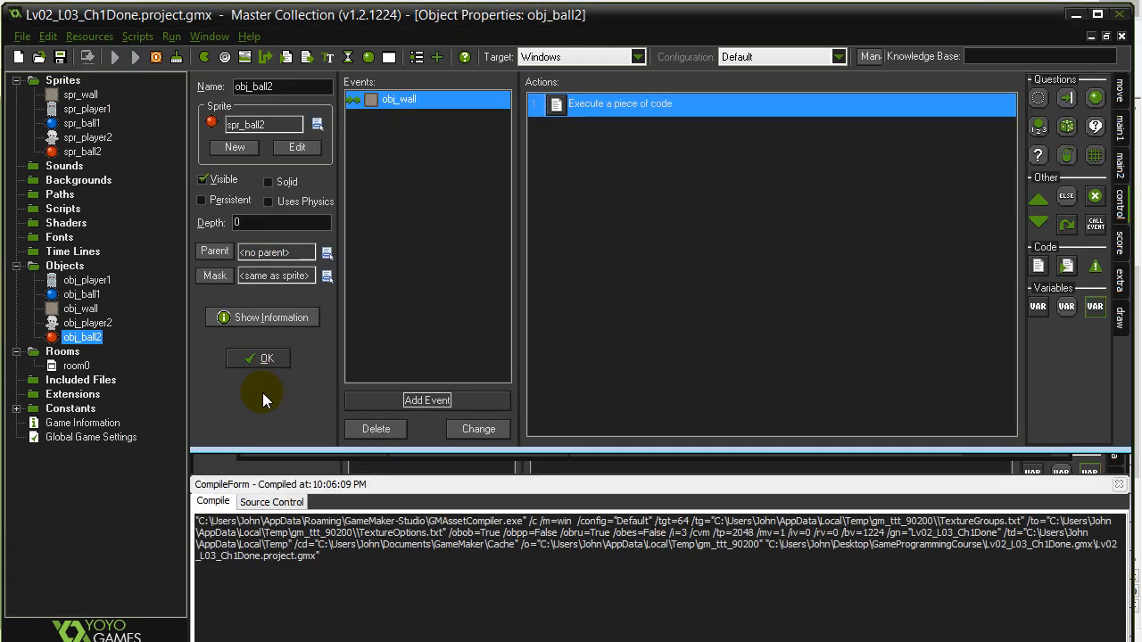
Step: Run the game so the walled room with both players appears
{"action": "left_click", "coordinate": [135, 55]}
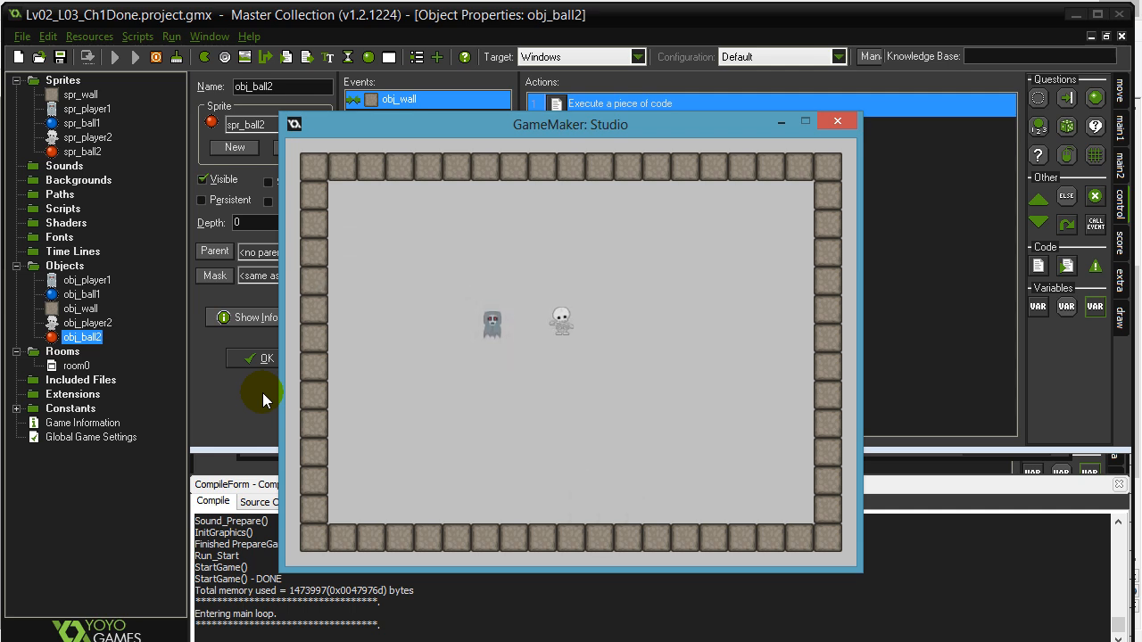
{"action": "mouse_move", "coordinate": [528, 253]}
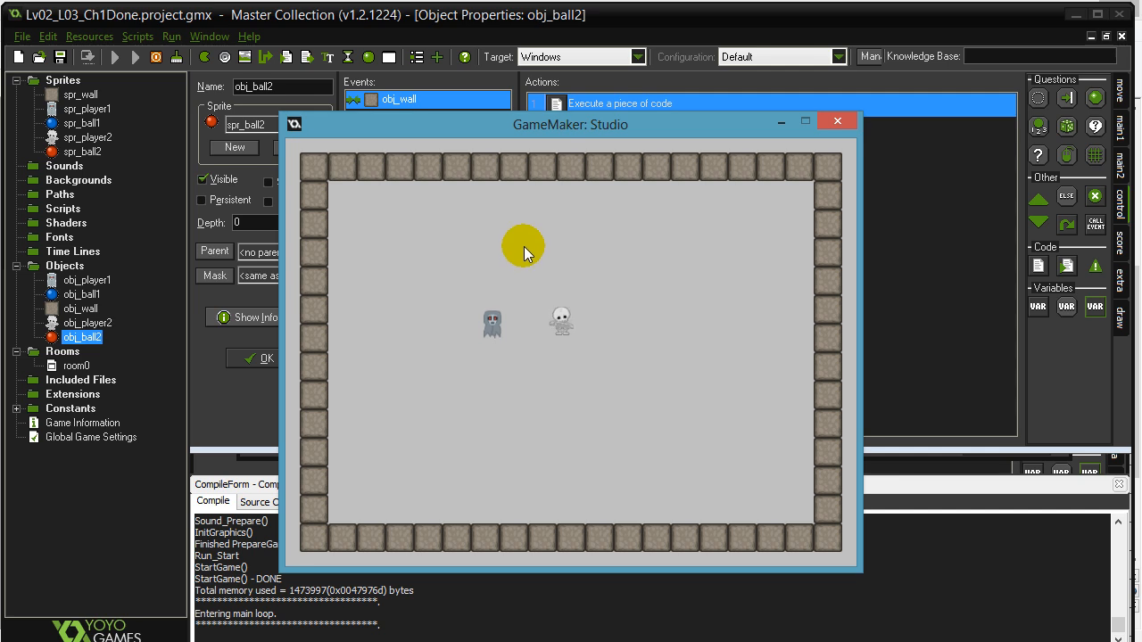
{"action": "mouse_move", "coordinate": [527, 257]}
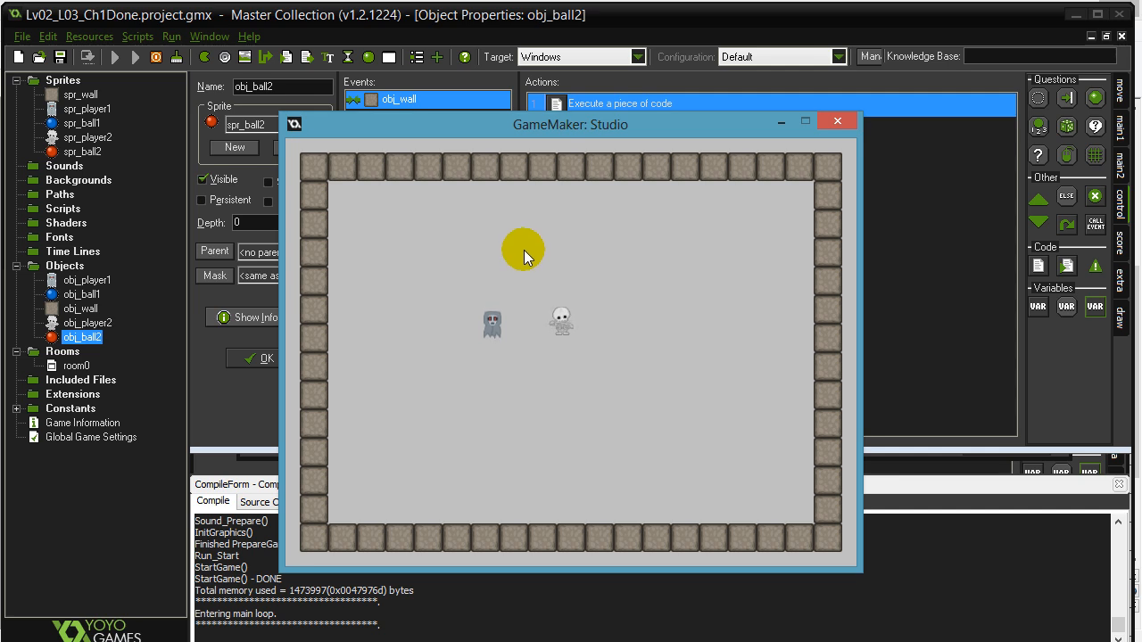